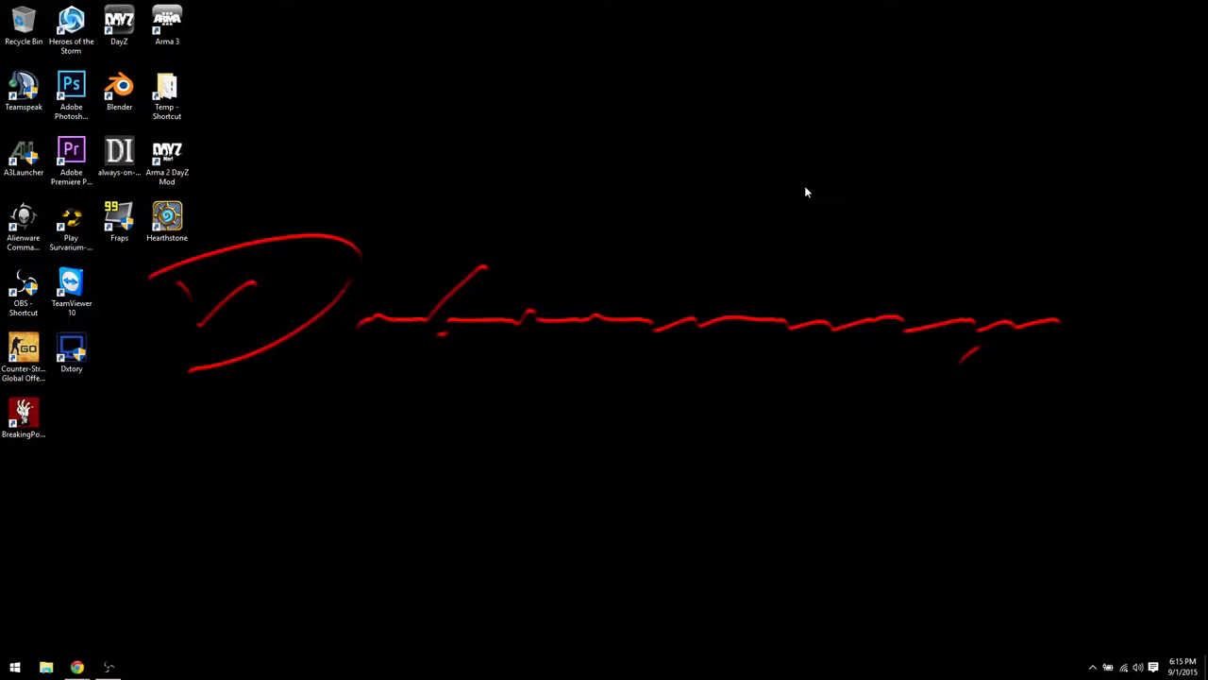
mouse_move(543, 249)
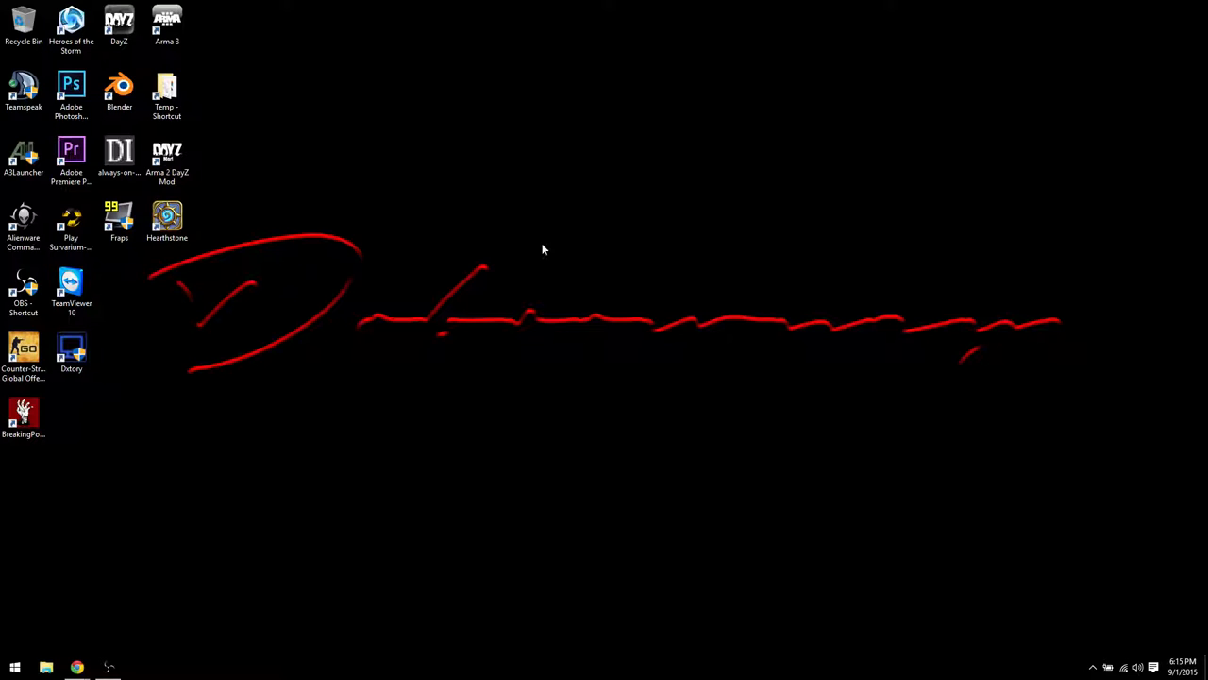
mouse_move(439, 309)
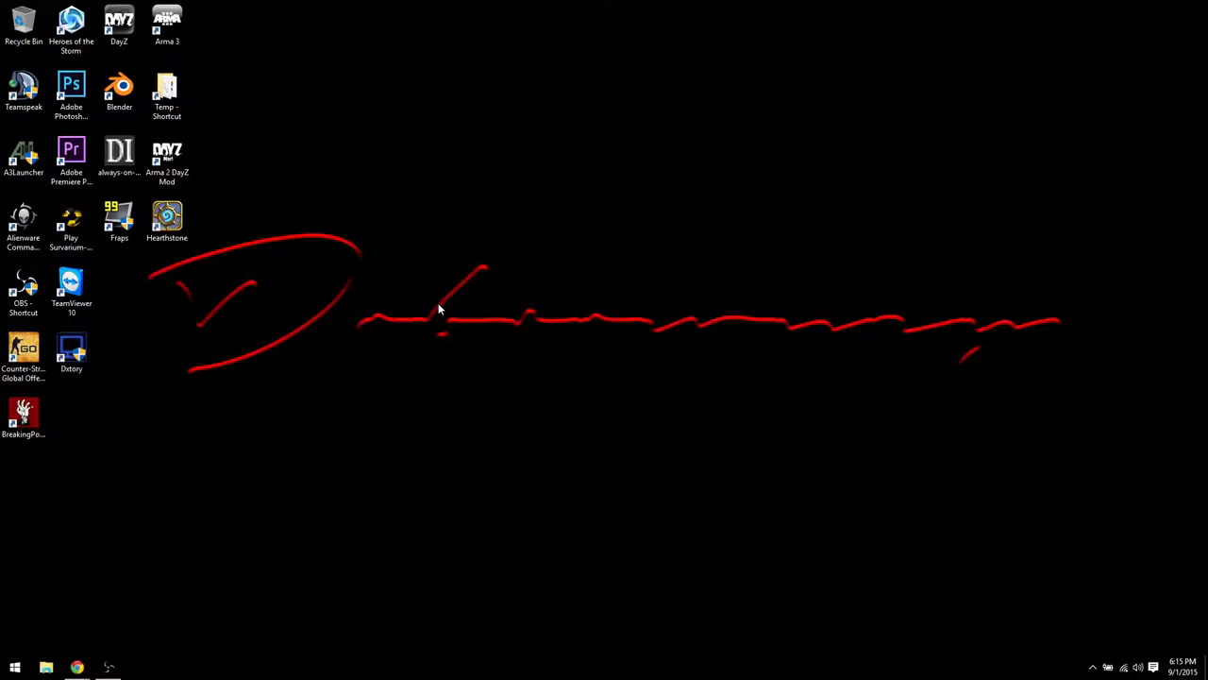
mouse_move(484, 331)
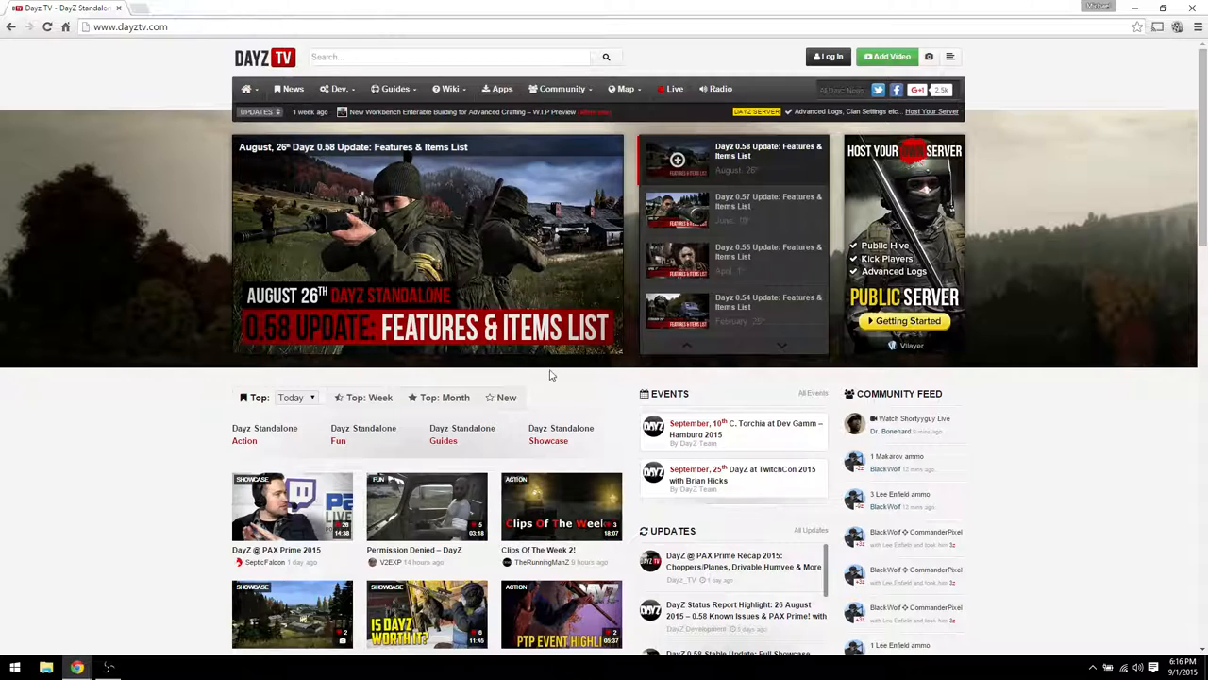
- Open the DayZ Overlay website from the link in the dayztv.com footer
scroll("down", 3)
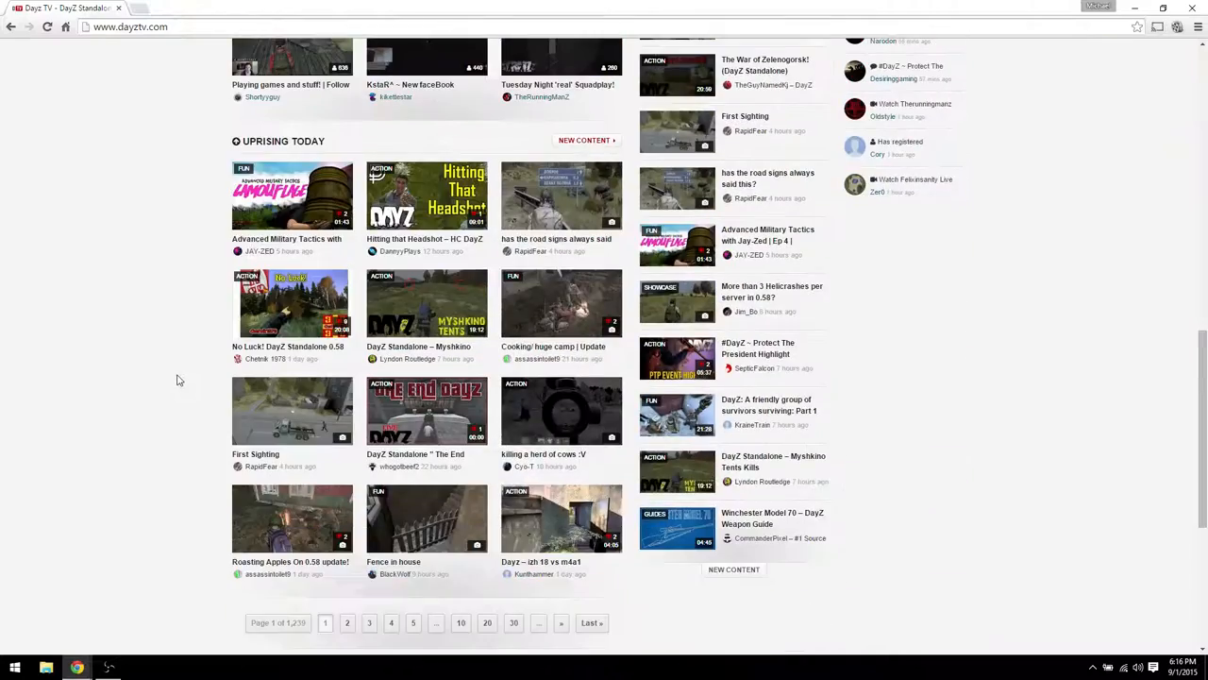
scroll("down", 3)
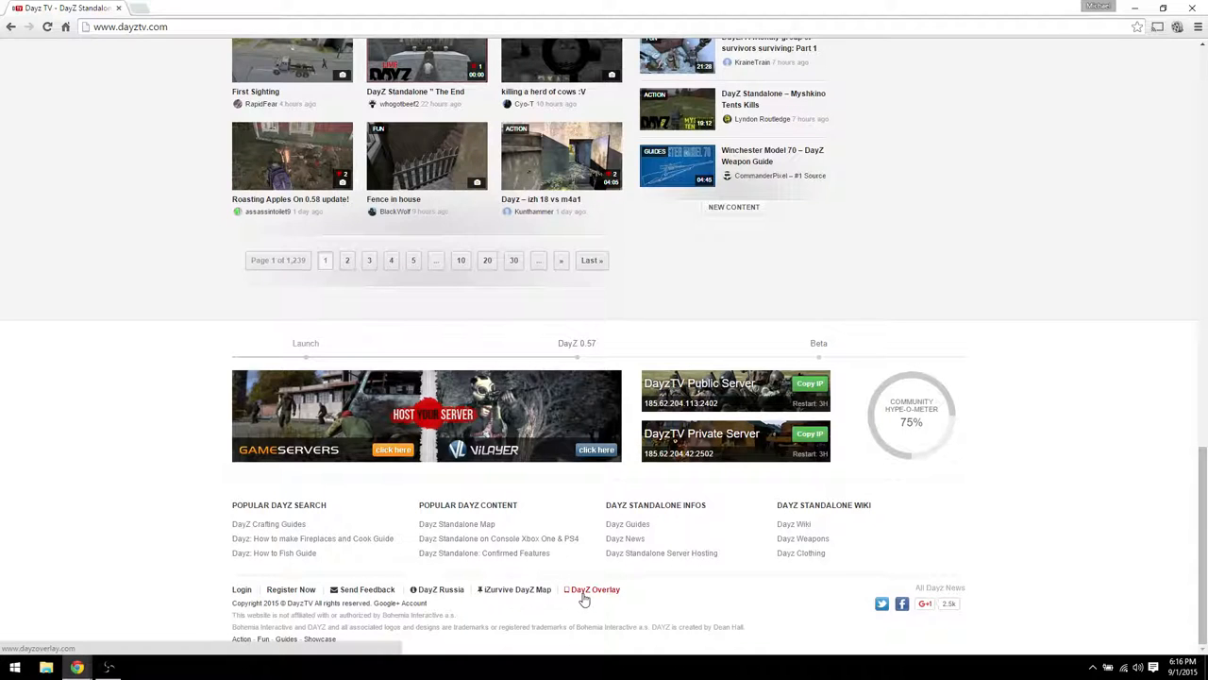
left_click(593, 589)
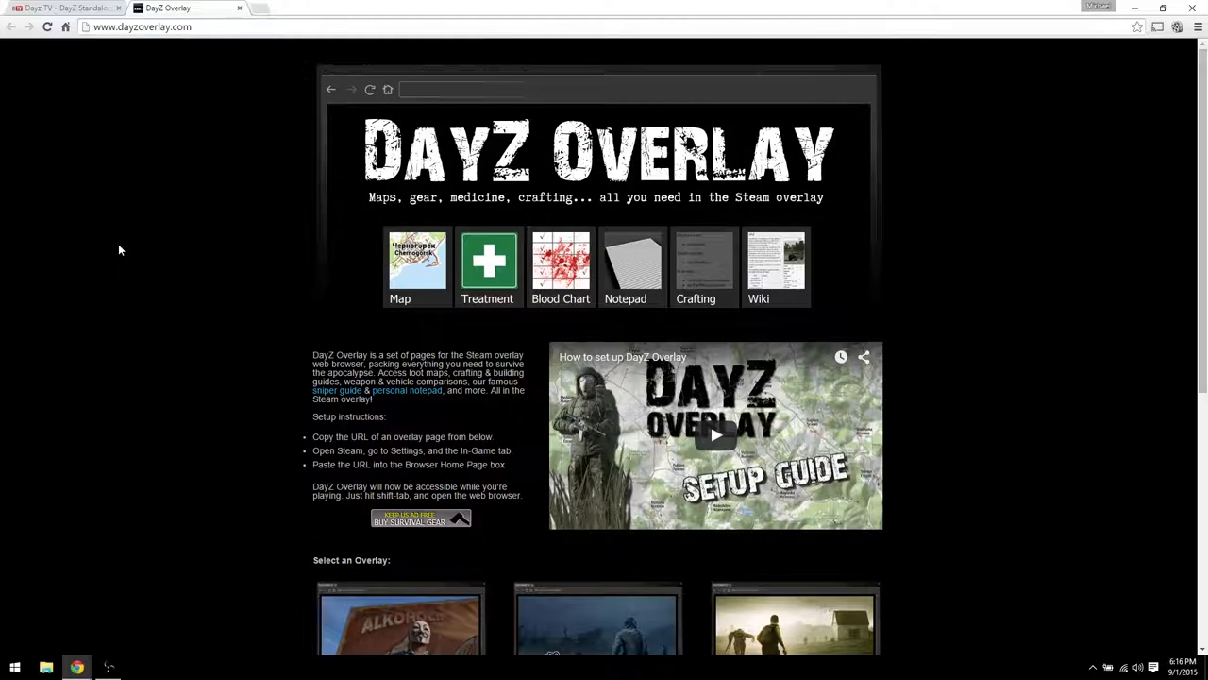
mouse_move(185, 291)
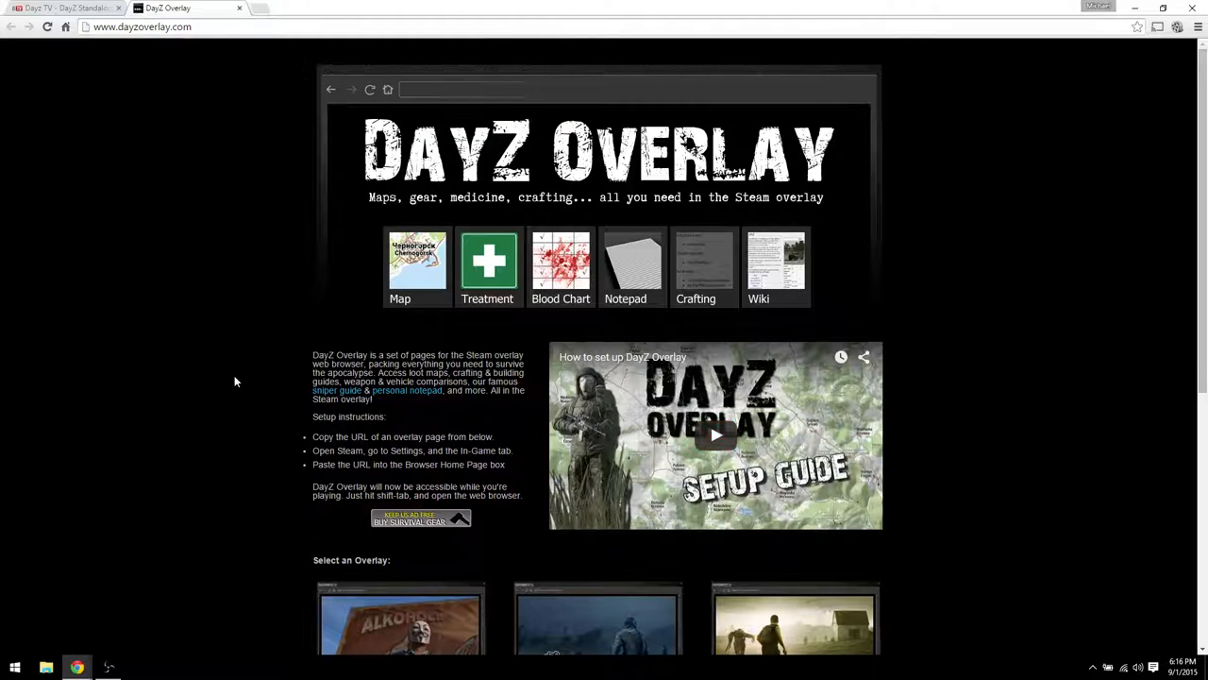
- Choose the DayZ standalone thumbnail under Select an Overlay to load its tools page
scroll("down", 3)
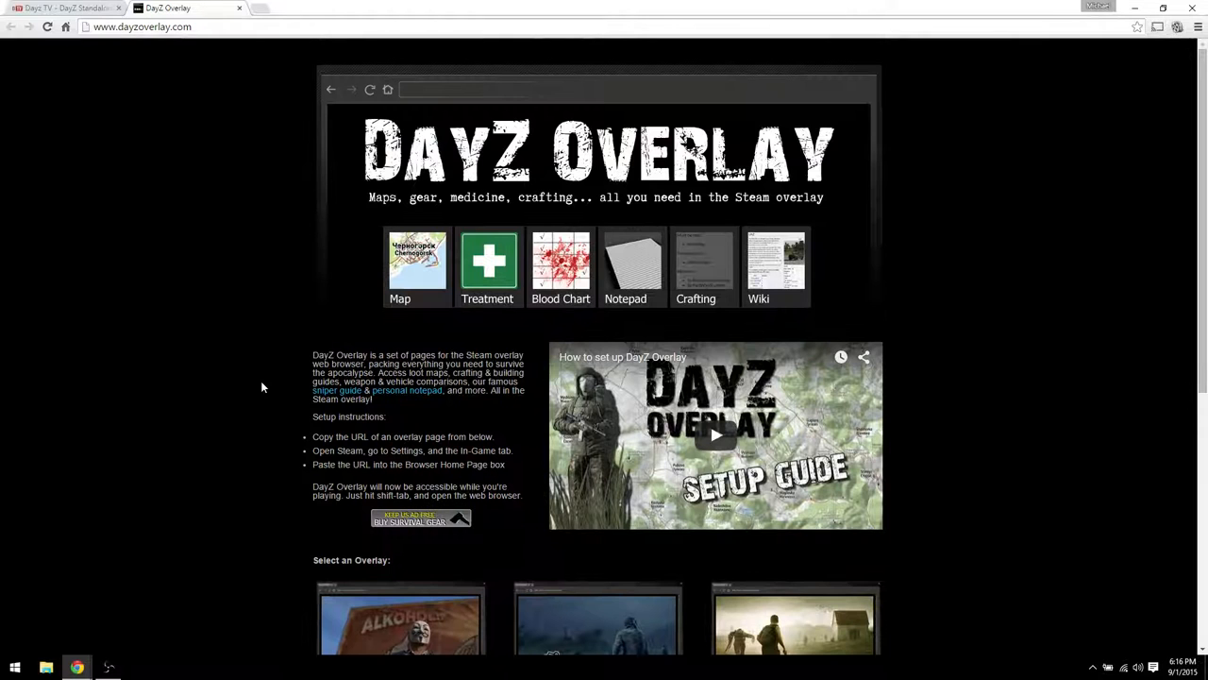
scroll("down", 3)
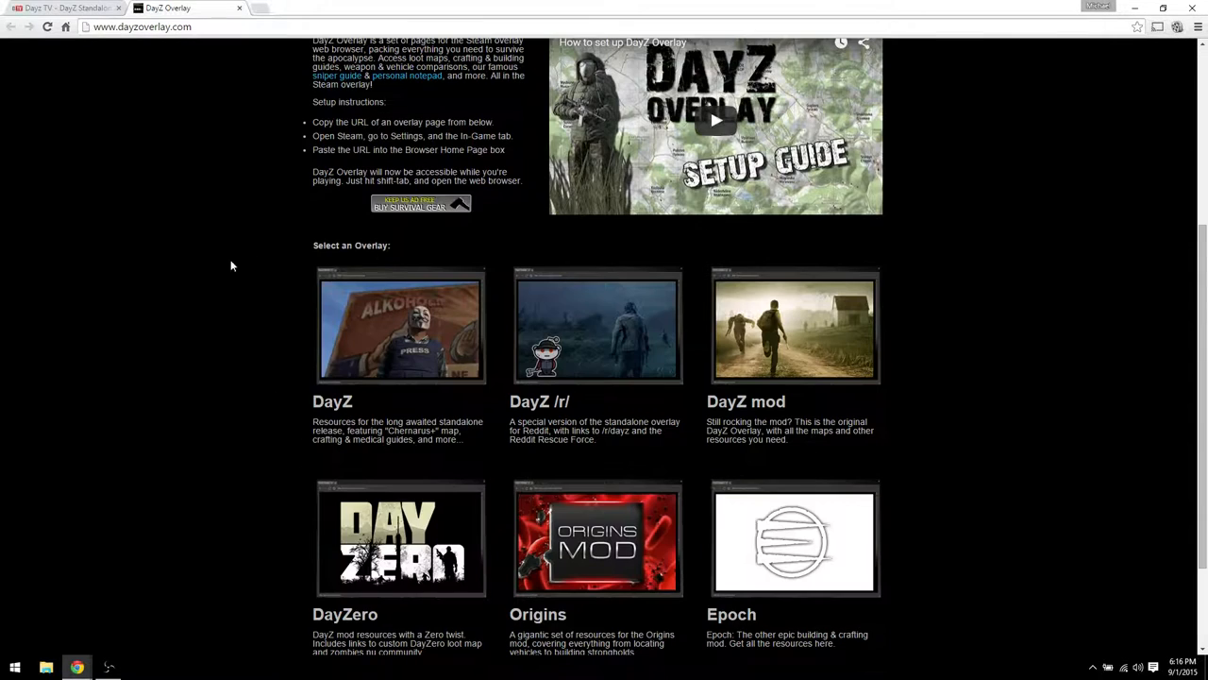
scroll("down", 3)
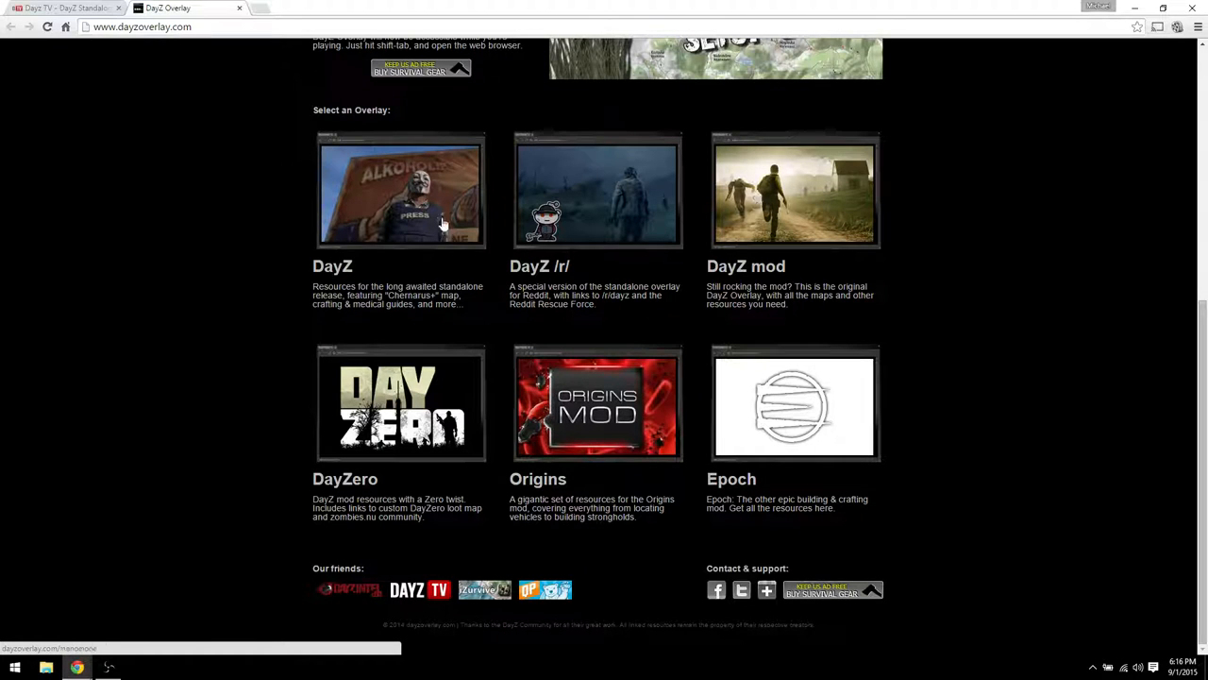
left_click(400, 191)
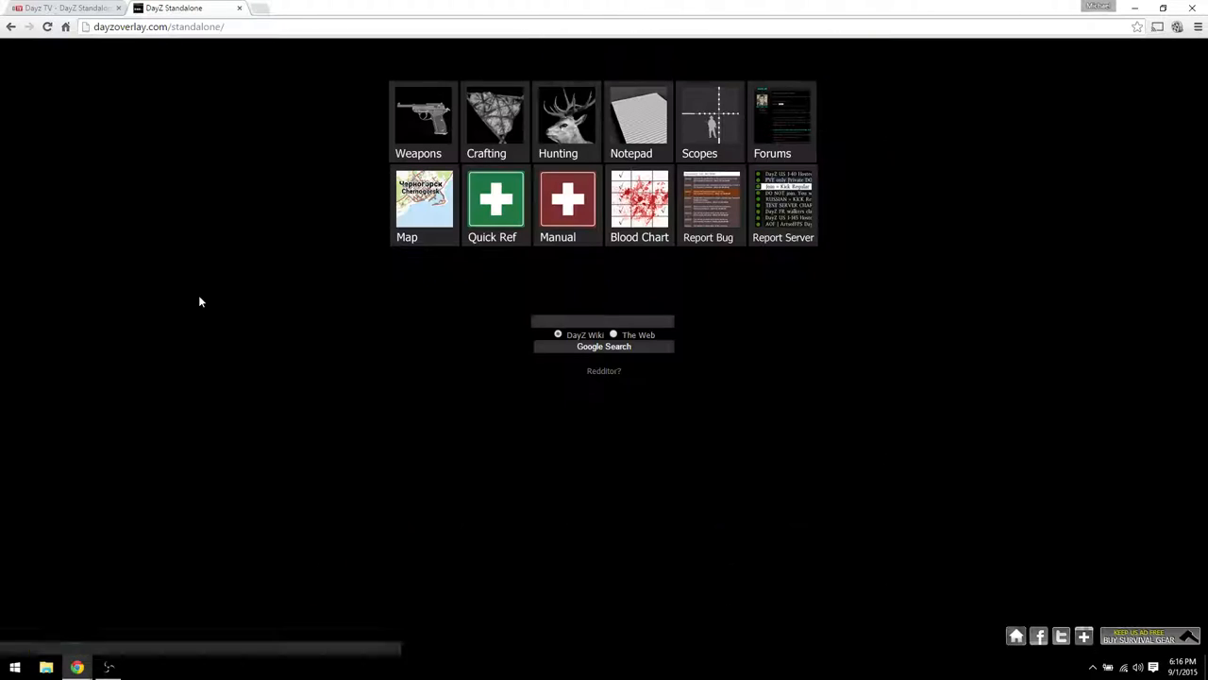
mouse_move(951, 317)
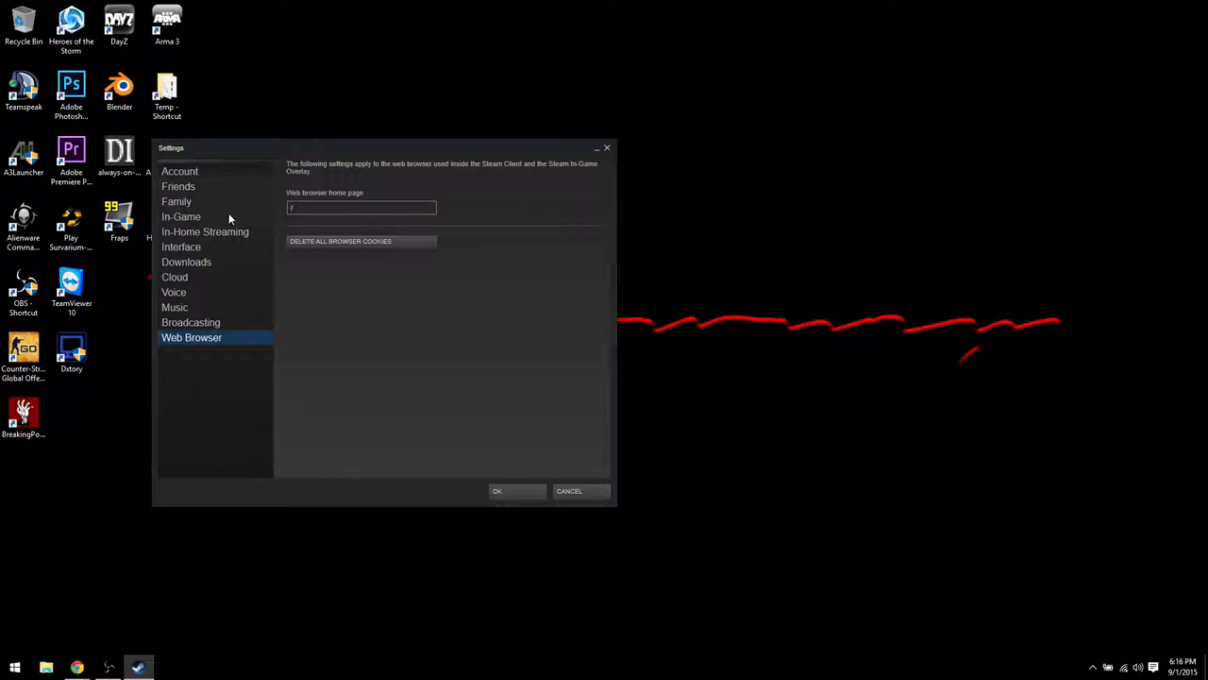
type("http://dayzoverlay.com/slandalone/")
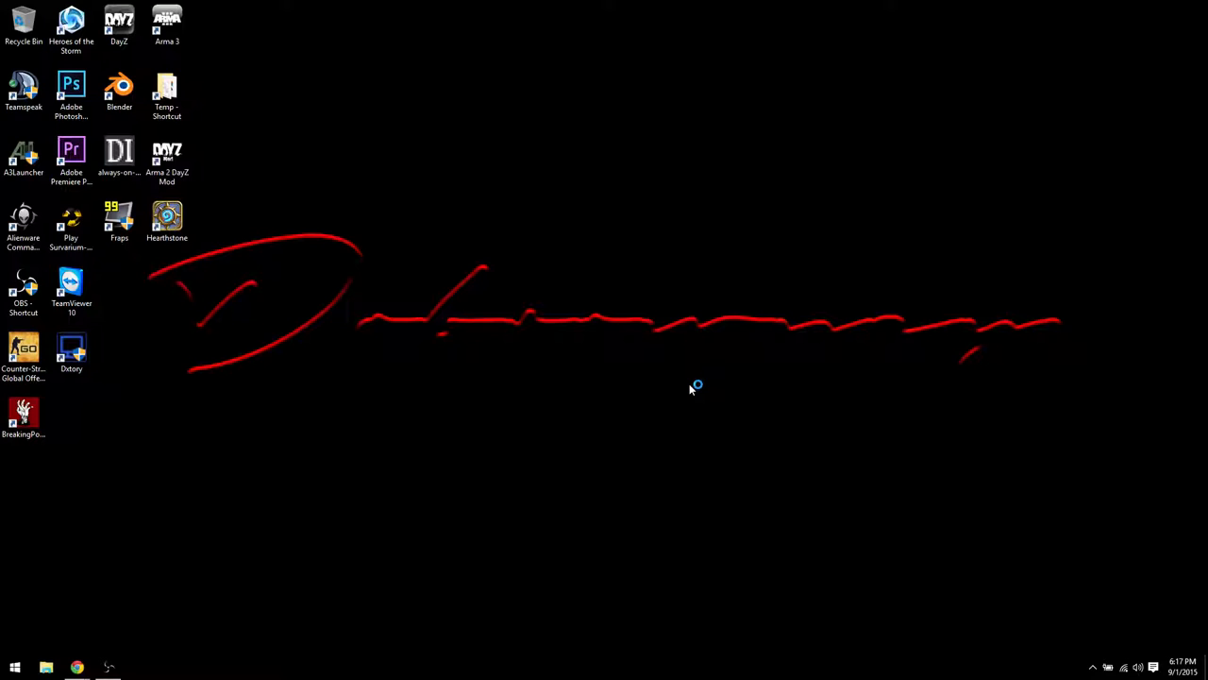
mouse_move(691, 391)
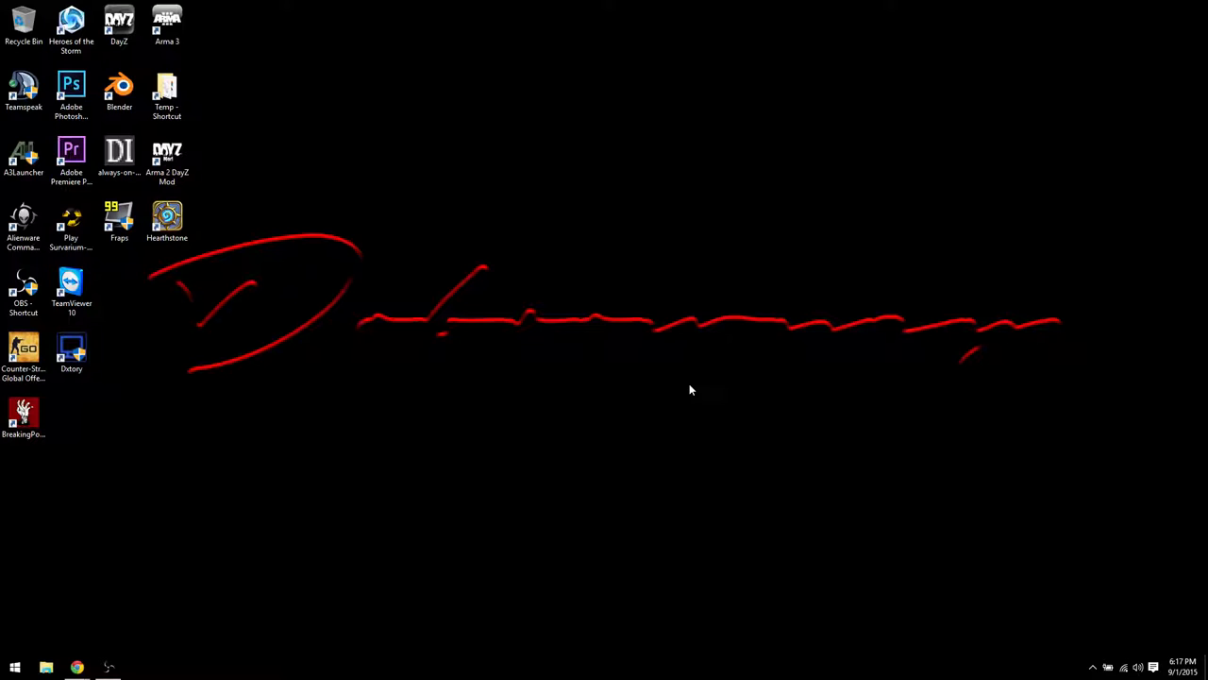
mouse_move(194, 616)
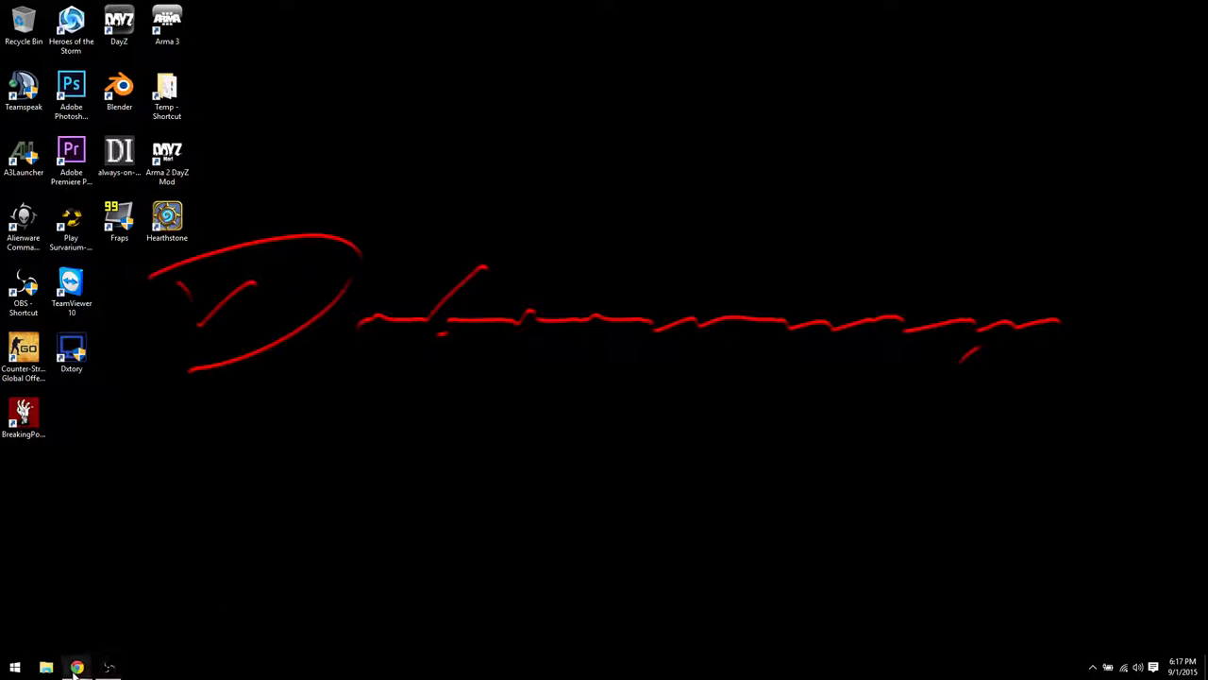
- Launch DayZ through Steam from its desktop shortcut
left_click(123, 21)
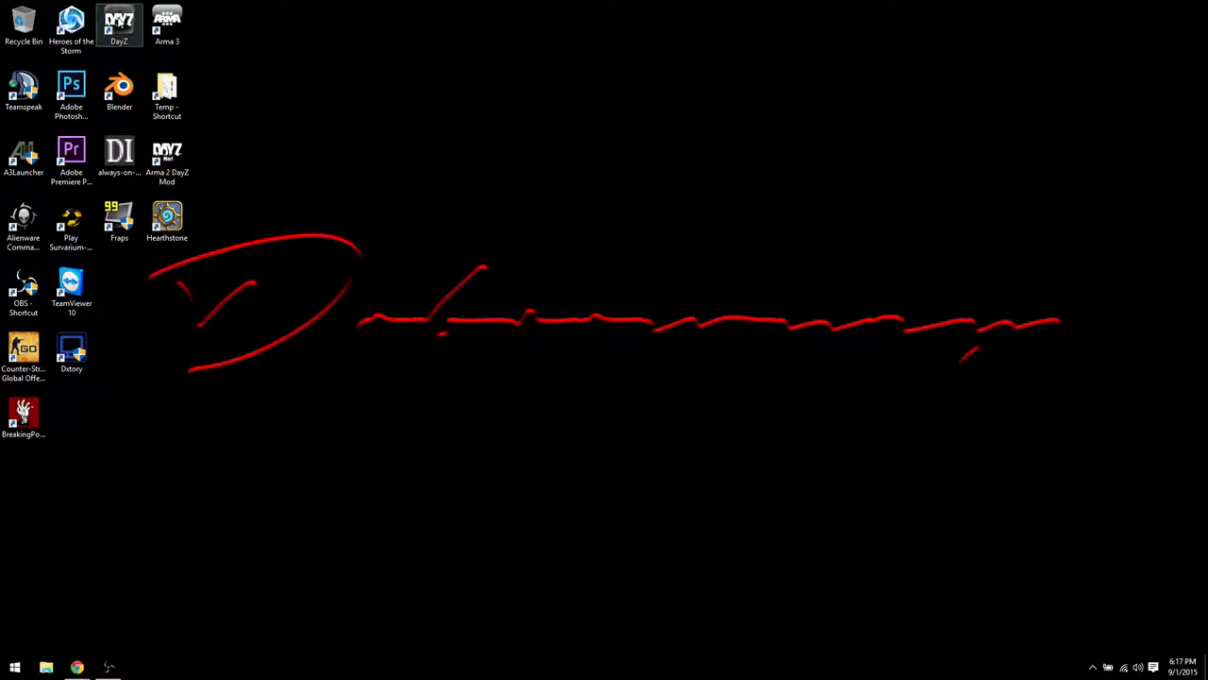
double_click(119, 24)
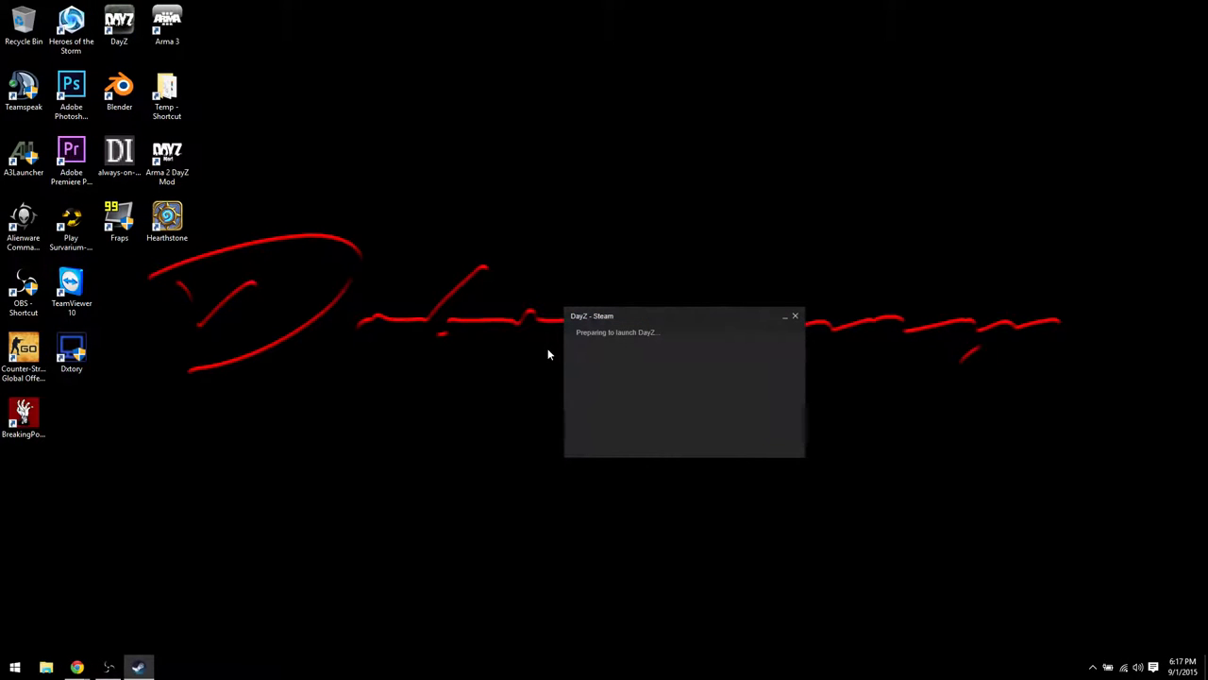
mouse_move(510, 486)
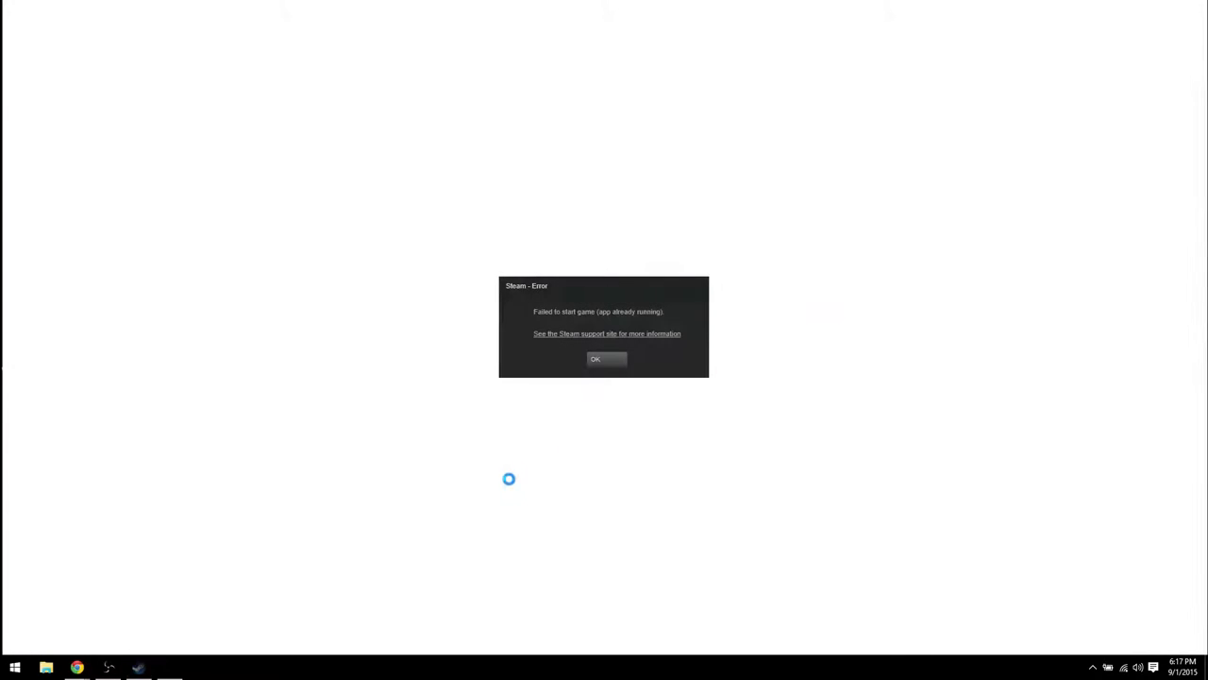
left_click(604, 359)
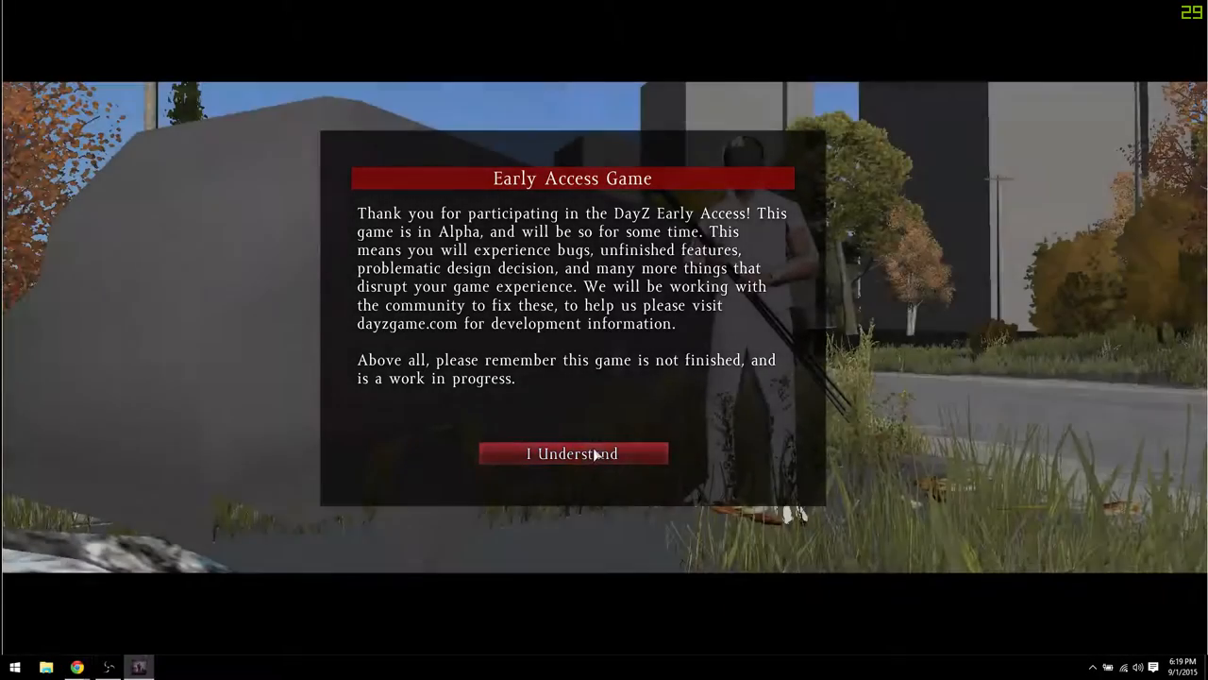
- Accept the Early Access Game alpha warning with I Understand
left_click(574, 452)
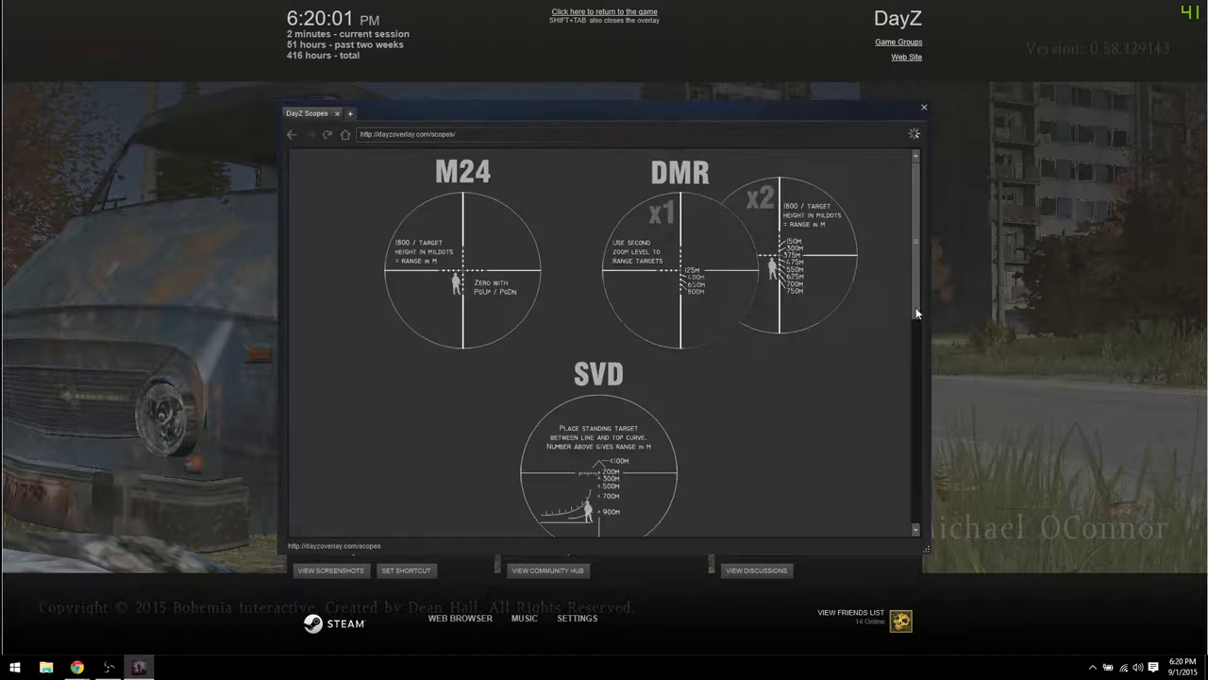
mouse_move(784, 219)
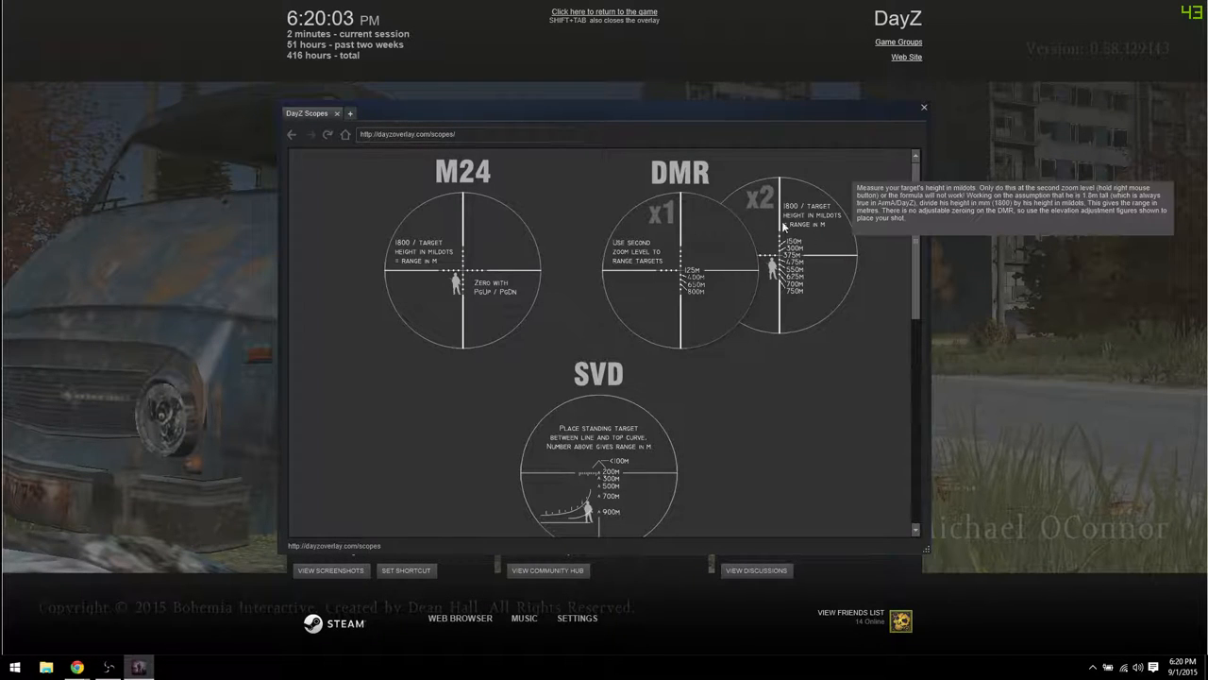
mouse_move(308, 161)
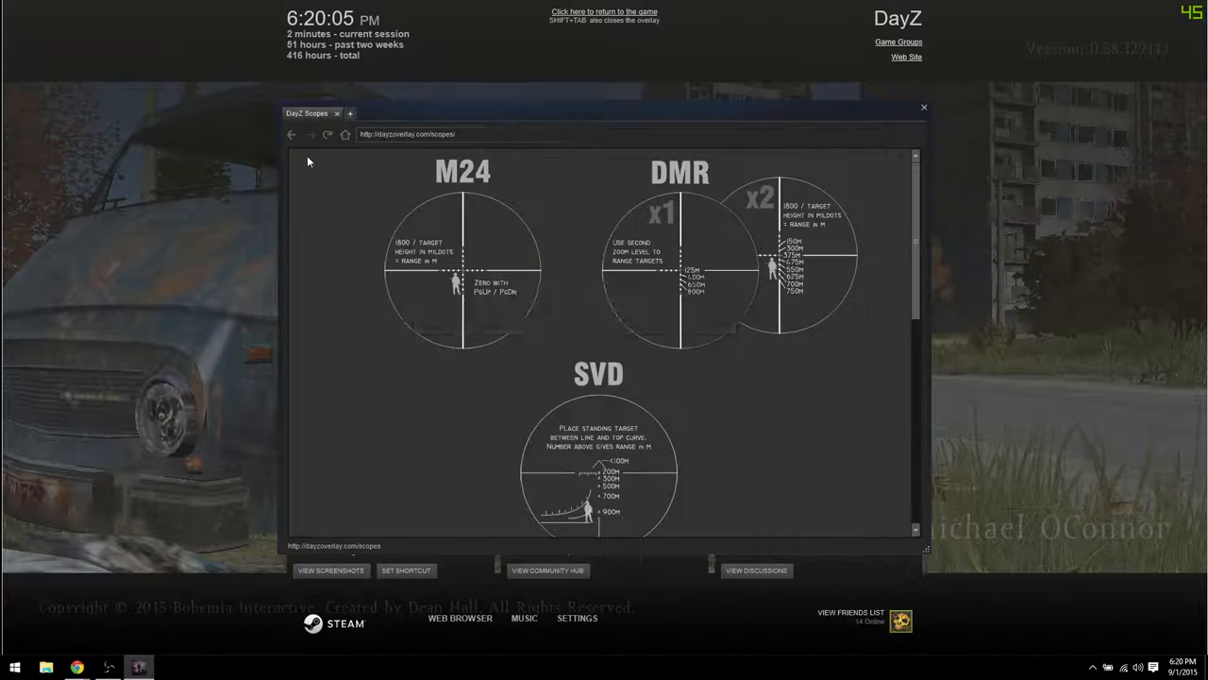
mouse_move(848, 383)
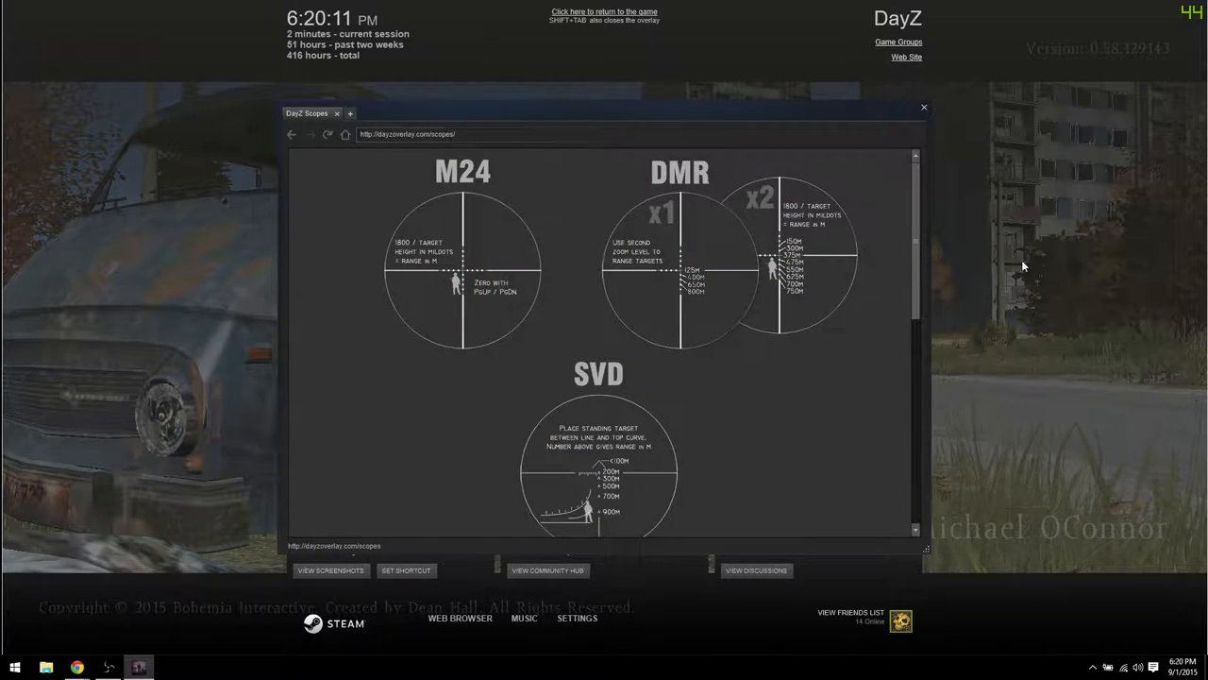
mouse_move(1078, 243)
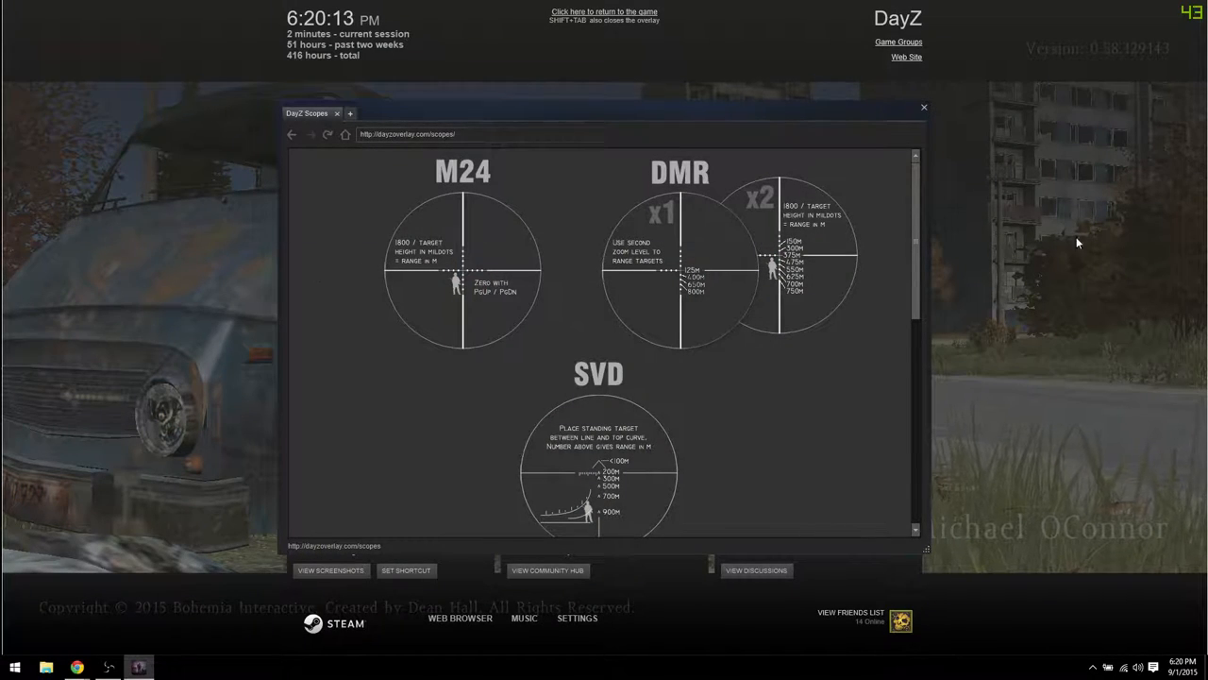
mouse_move(356, 312)
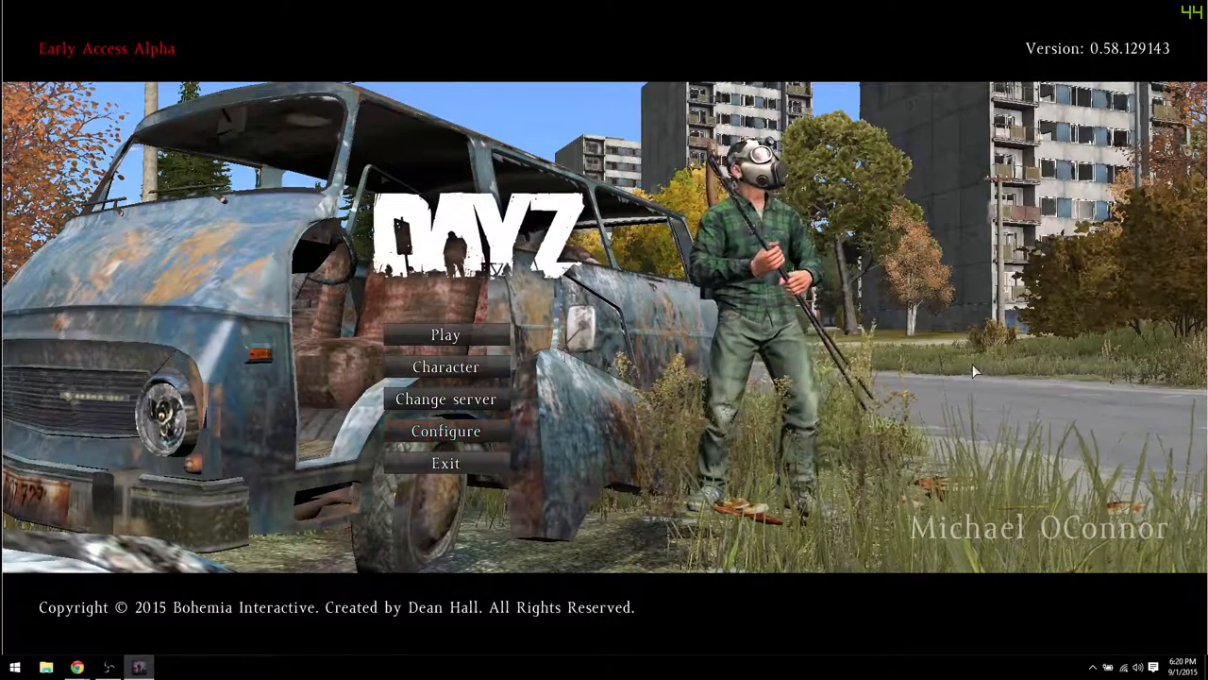
- Reopen the overlay with Shift+Tab and go back to the DayZ Standalone tools page
key("shift+tab")
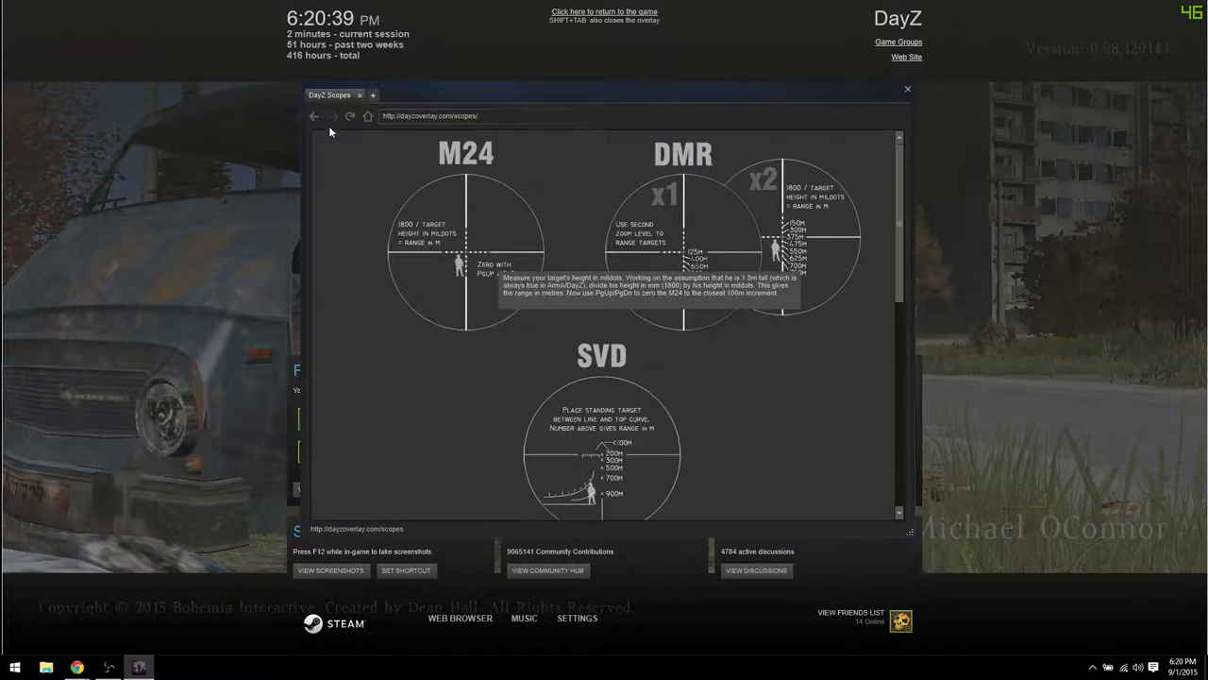
left_click(315, 116)
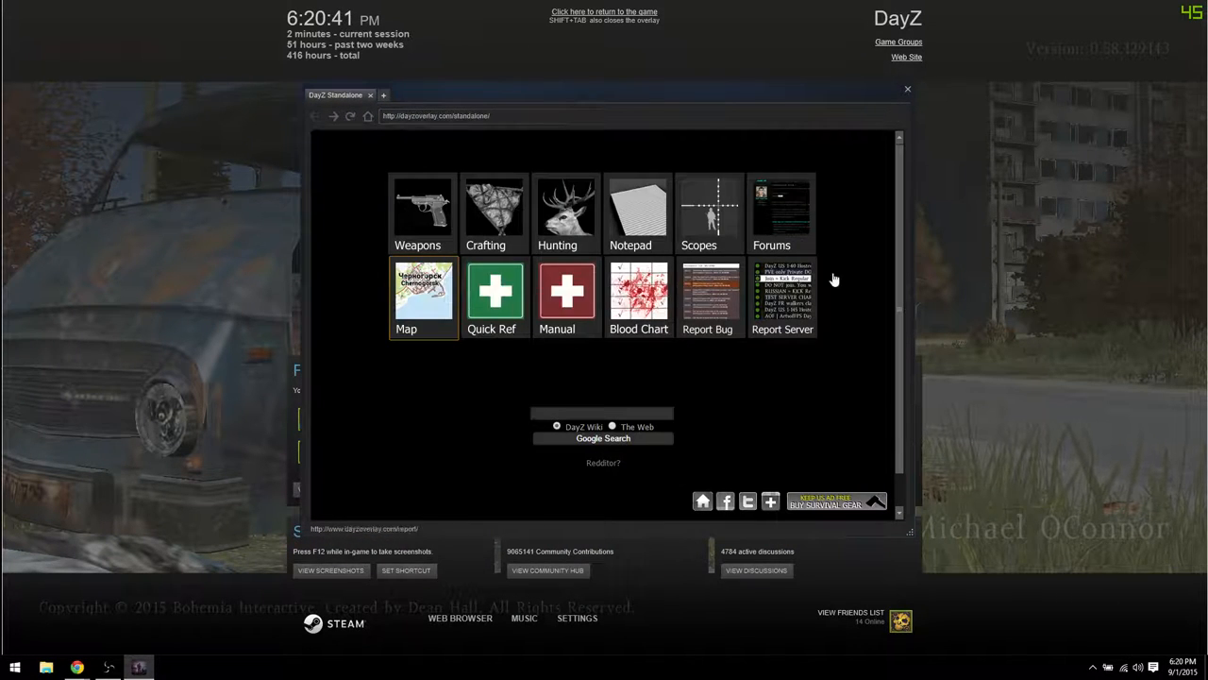
- Load the iZurvive Chernarus Plus map and pan it toward Severograd
left_click(424, 298)
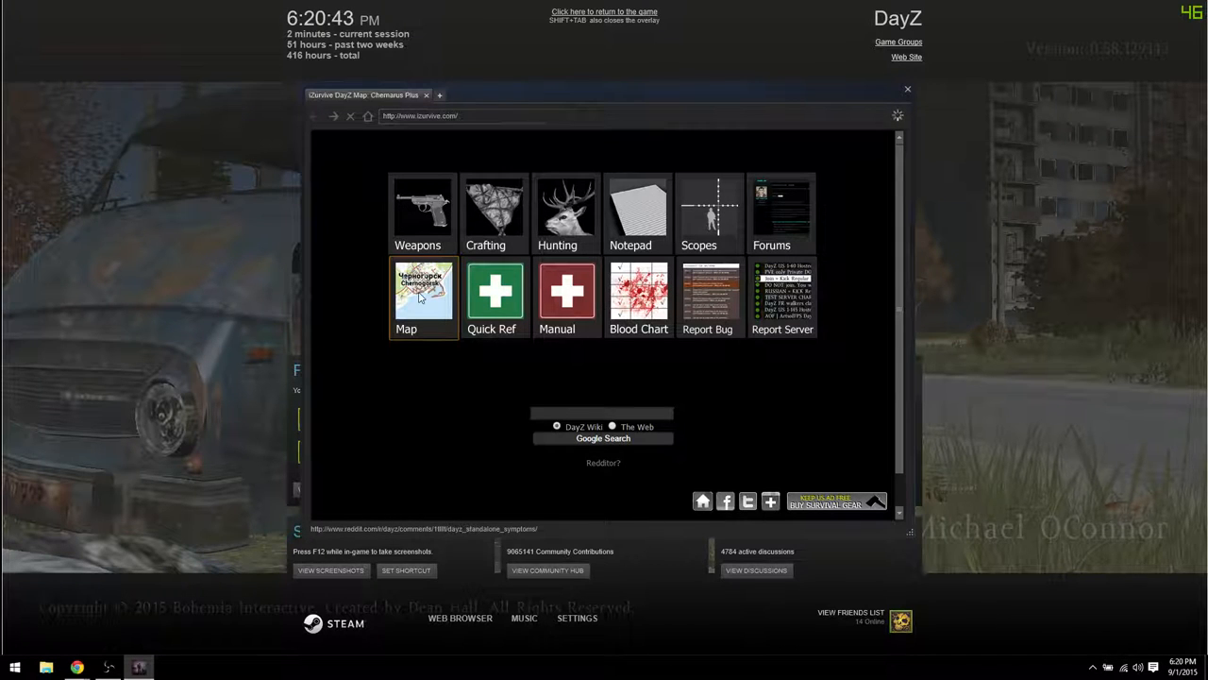
left_click(423, 298)
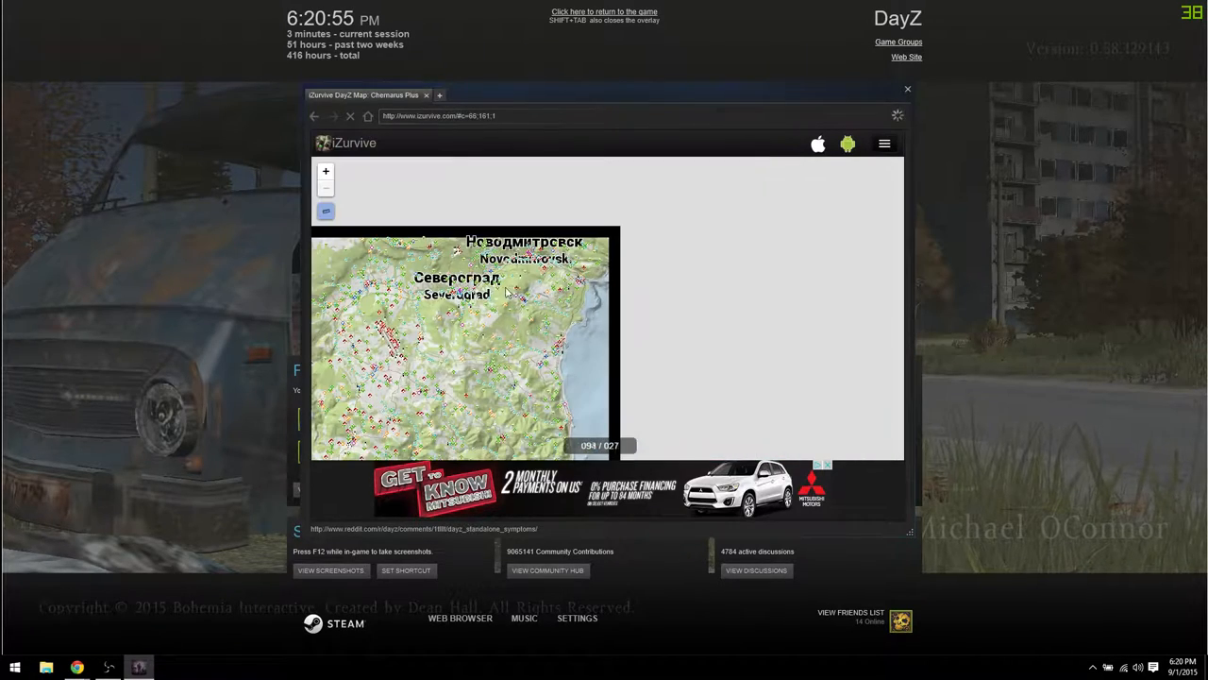
left_click_drag(457, 293, 632, 321)
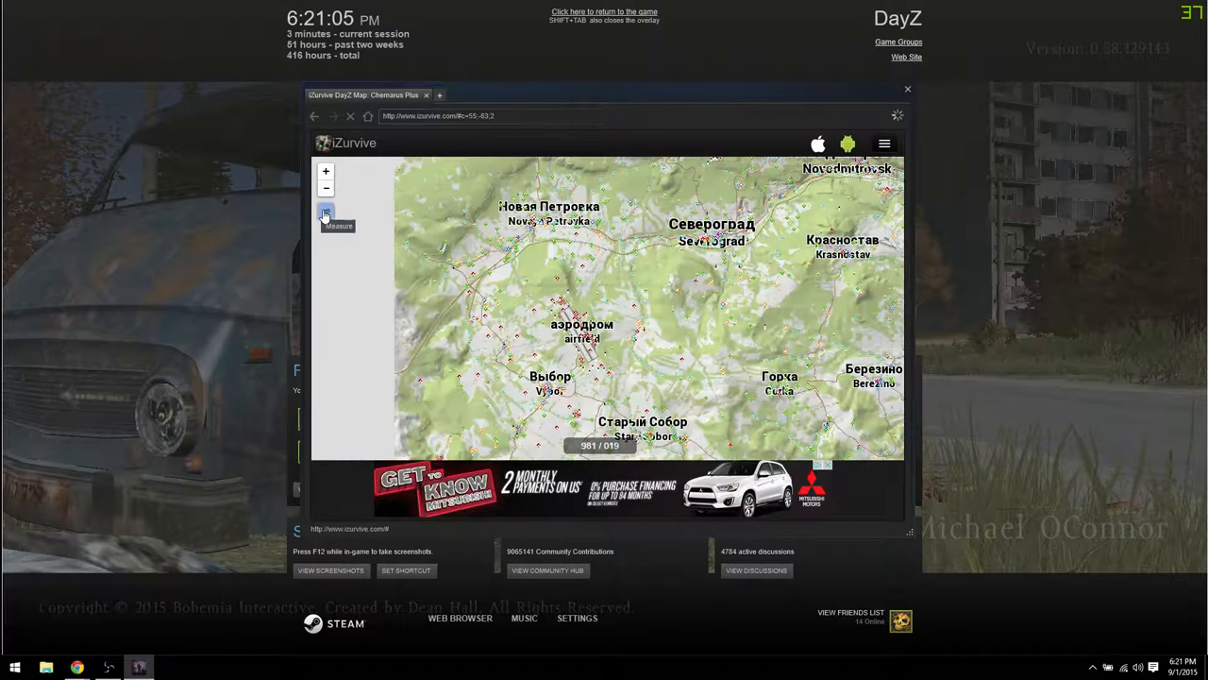
- Measure a distance toward Severograd with the Measure tool and finish it
left_click(325, 210)
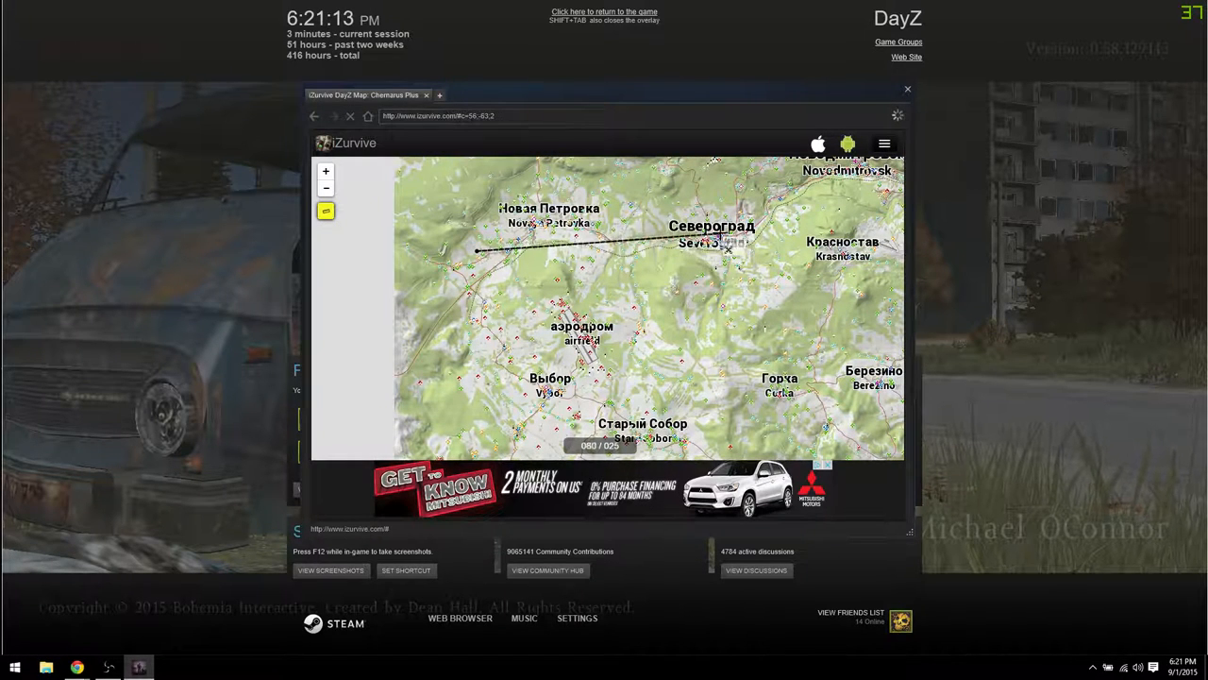
right_click(571, 252)
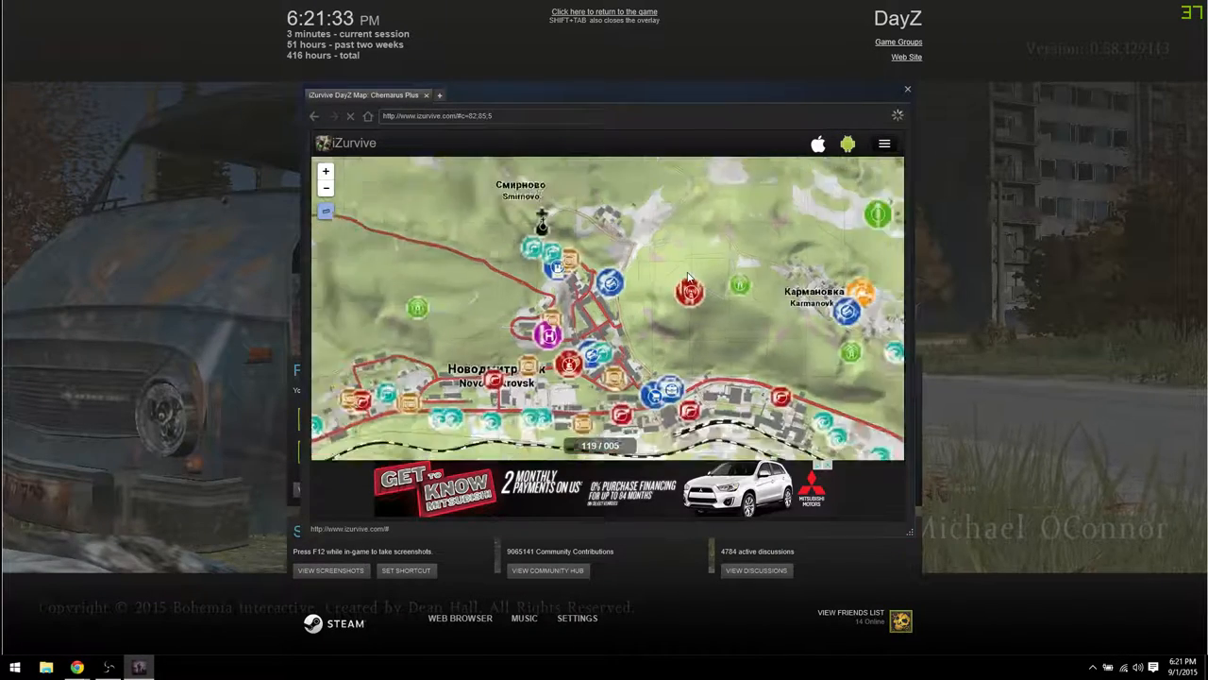
- Pan the map around Novodmitrovsk before leaving iZurvive
left_click_drag(689, 283, 604, 354)
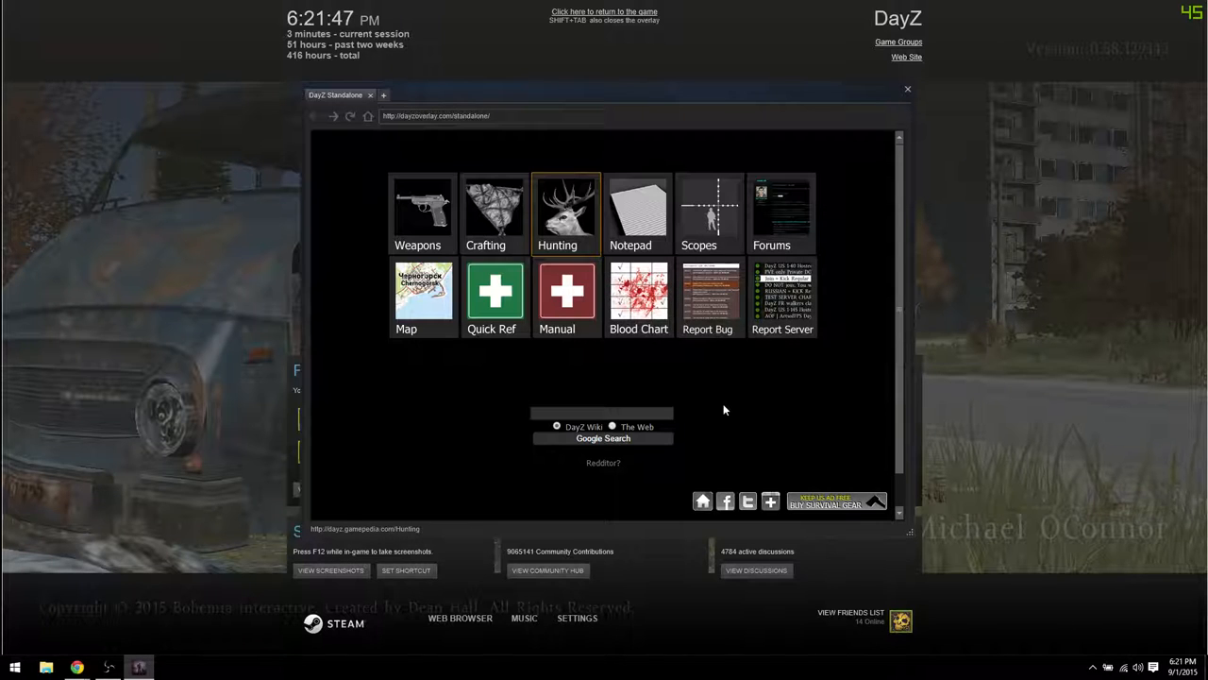
- Open the DayZ Wiki Hunting article and scroll to its Animals to Hunt section
left_click(566, 212)
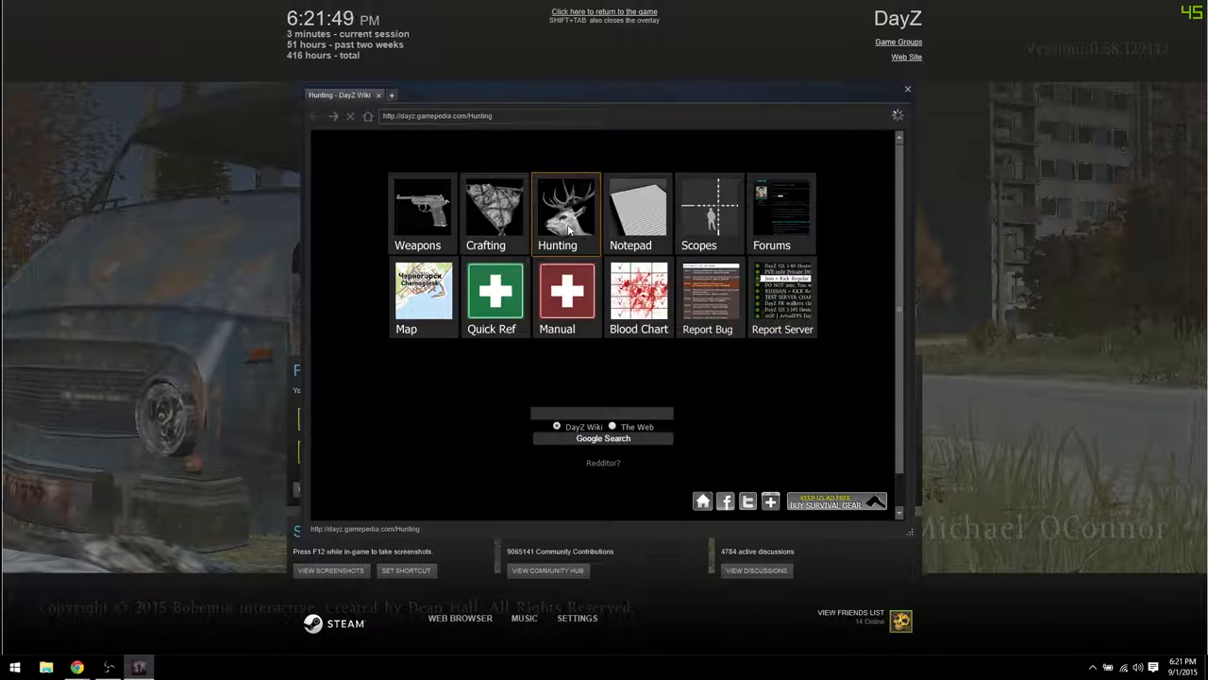
left_click(565, 212)
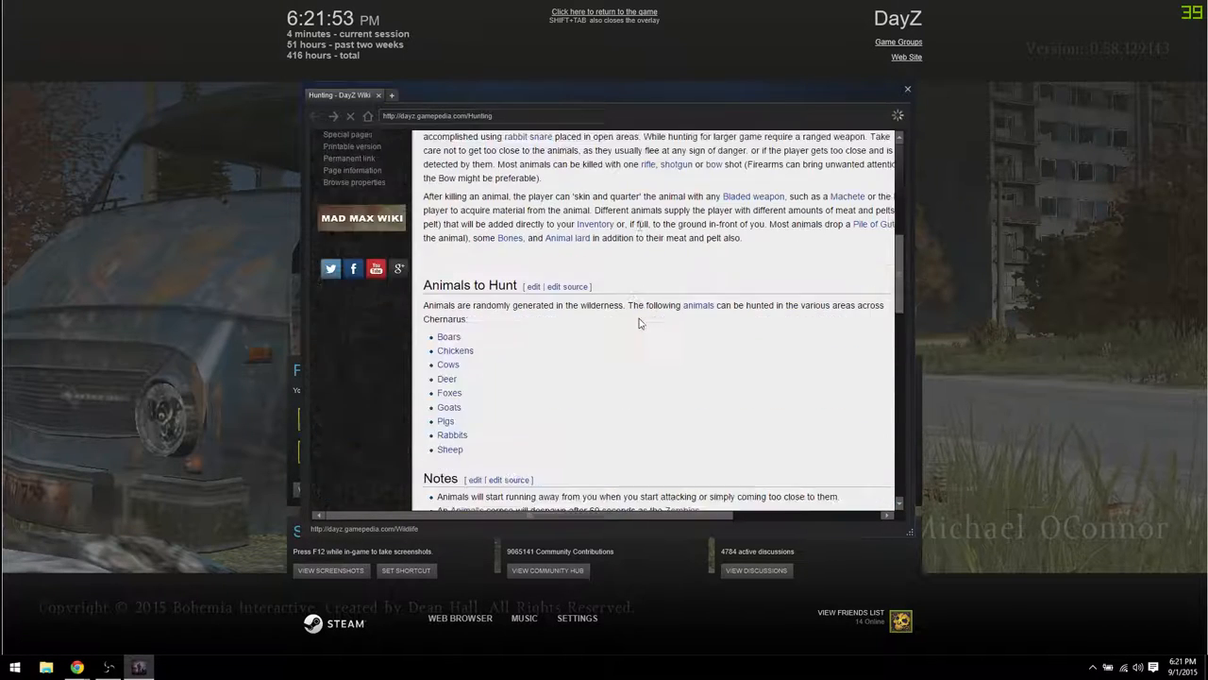
scroll("down", 3)
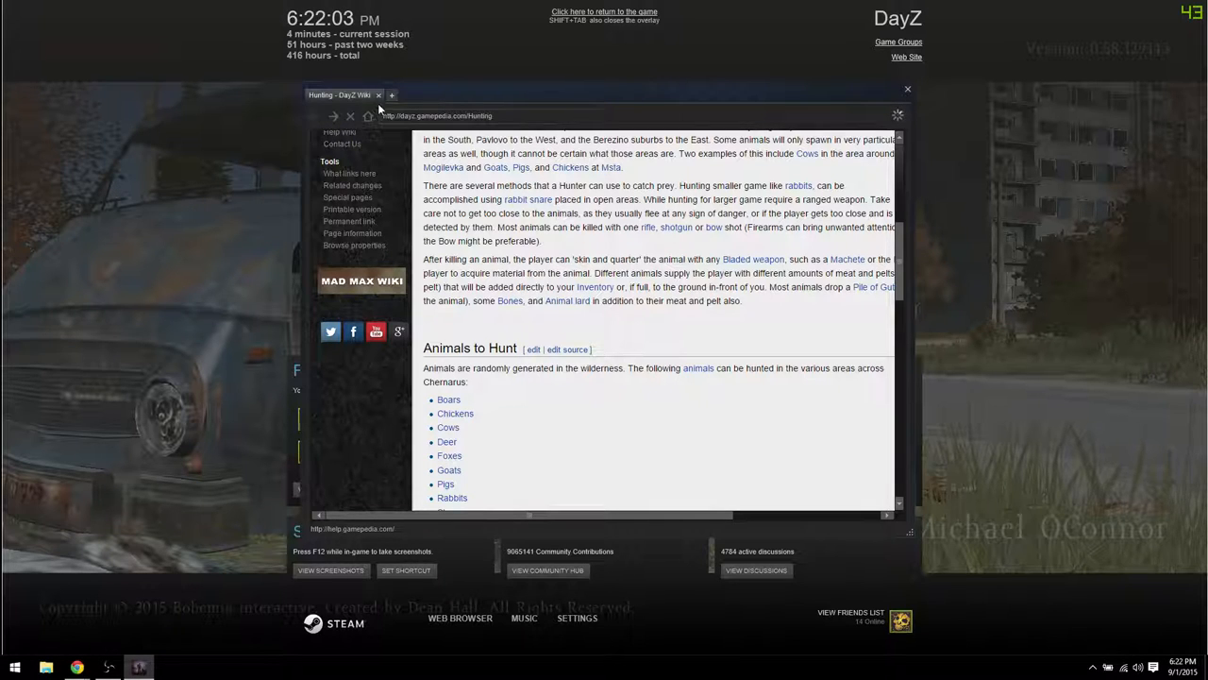
- Leave the Hunting article and go to the DayZ Wiki Crafting article
left_click(465, 94)
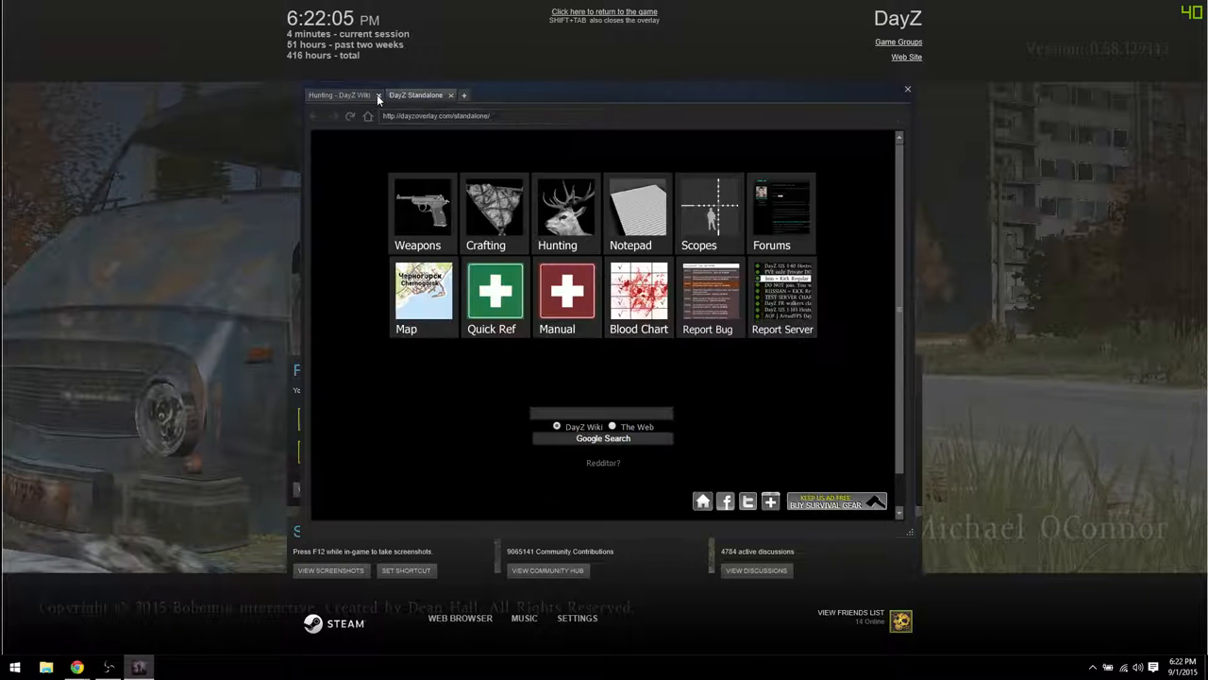
left_click(494, 208)
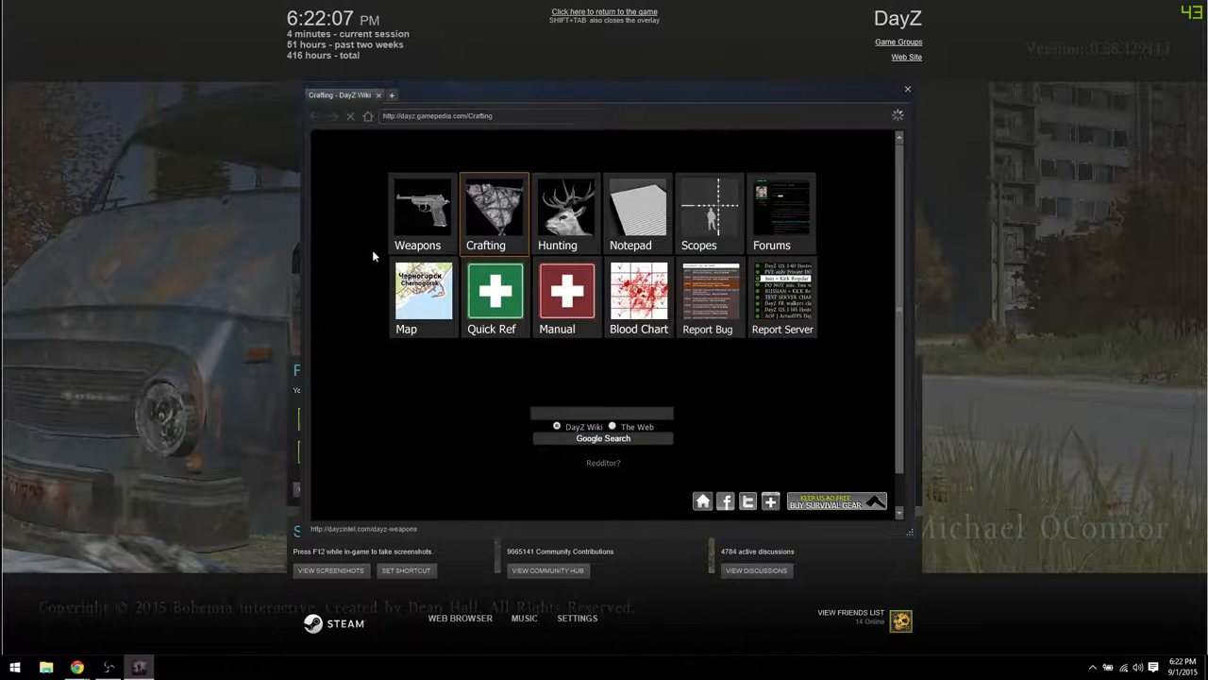
left_click(493, 208)
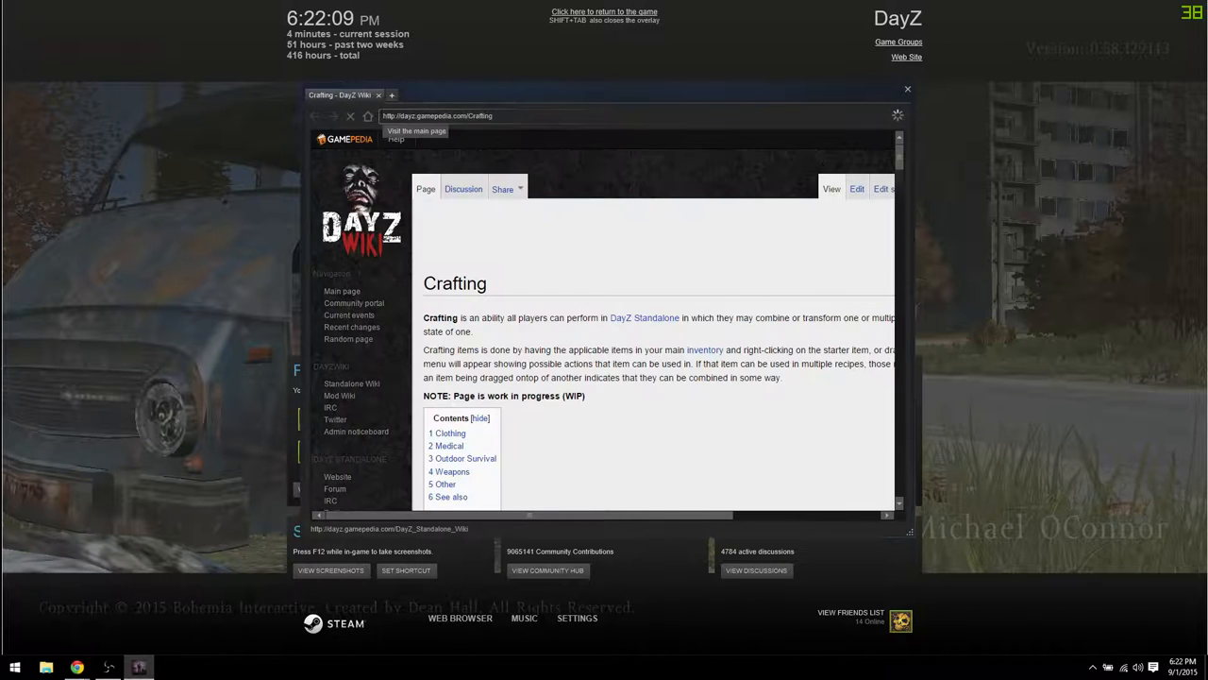
- Browse down through the Crafting recipes, then return to the Steam overlay's DayZ home screen
scroll("down", 3)
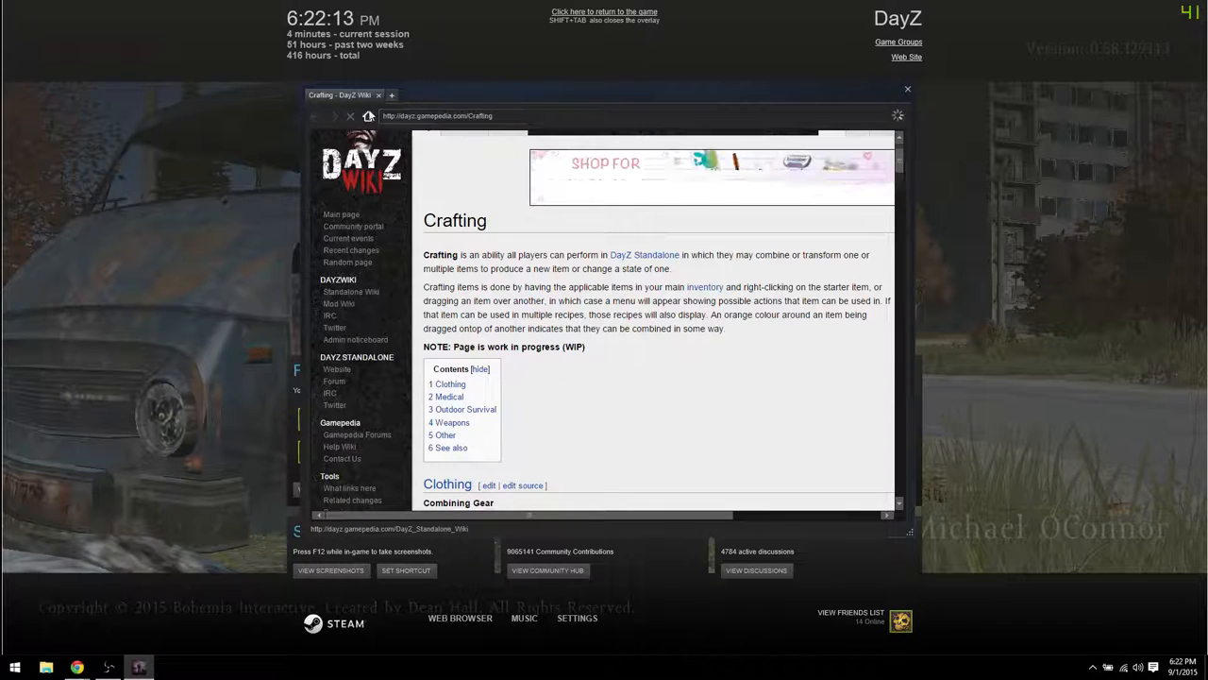
scroll("down", 3)
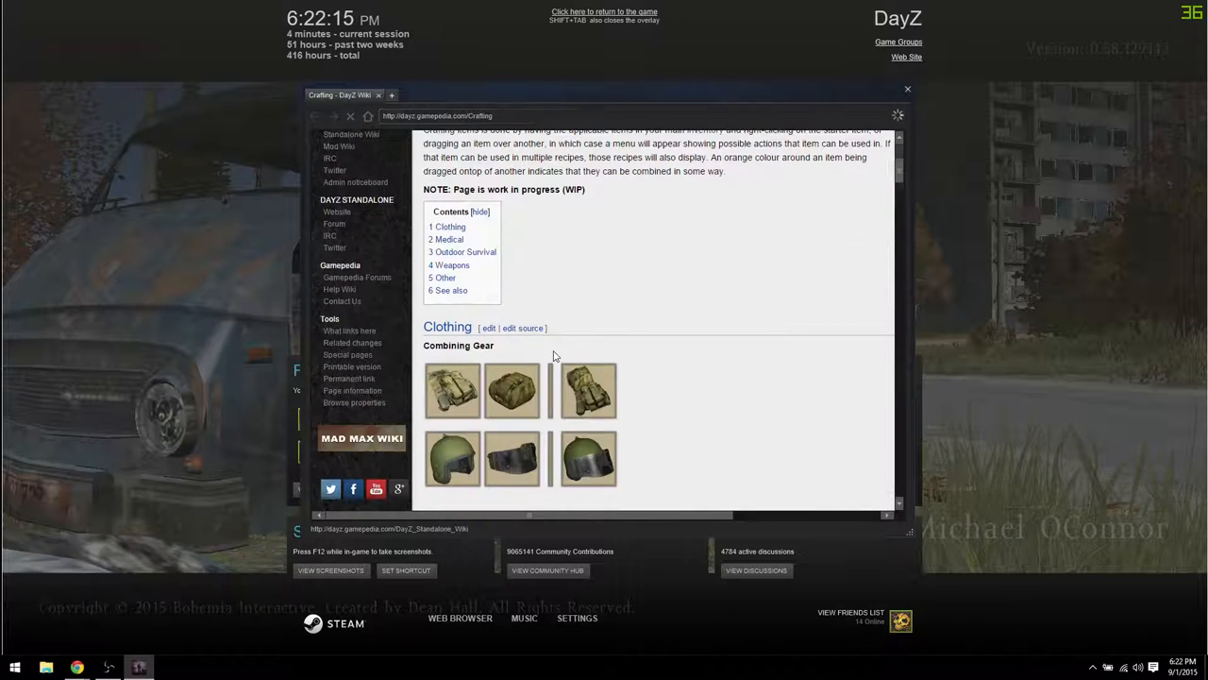
scroll("down", 3)
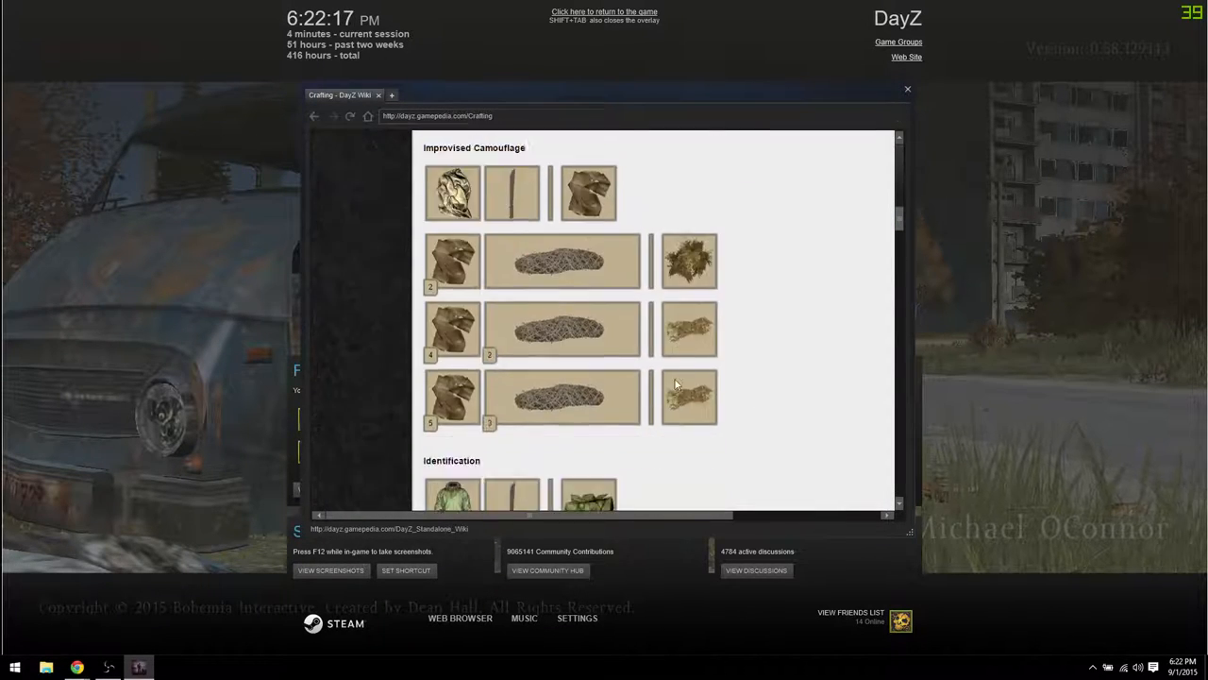
scroll("down", 3)
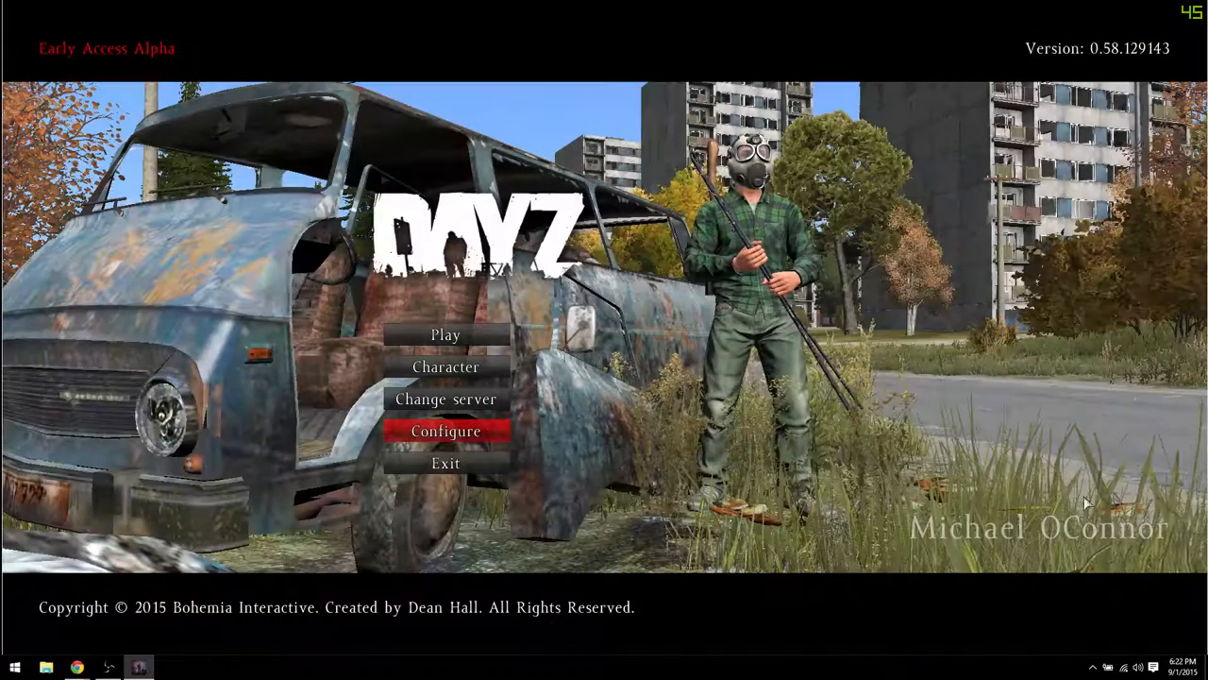
key("shift+tab")
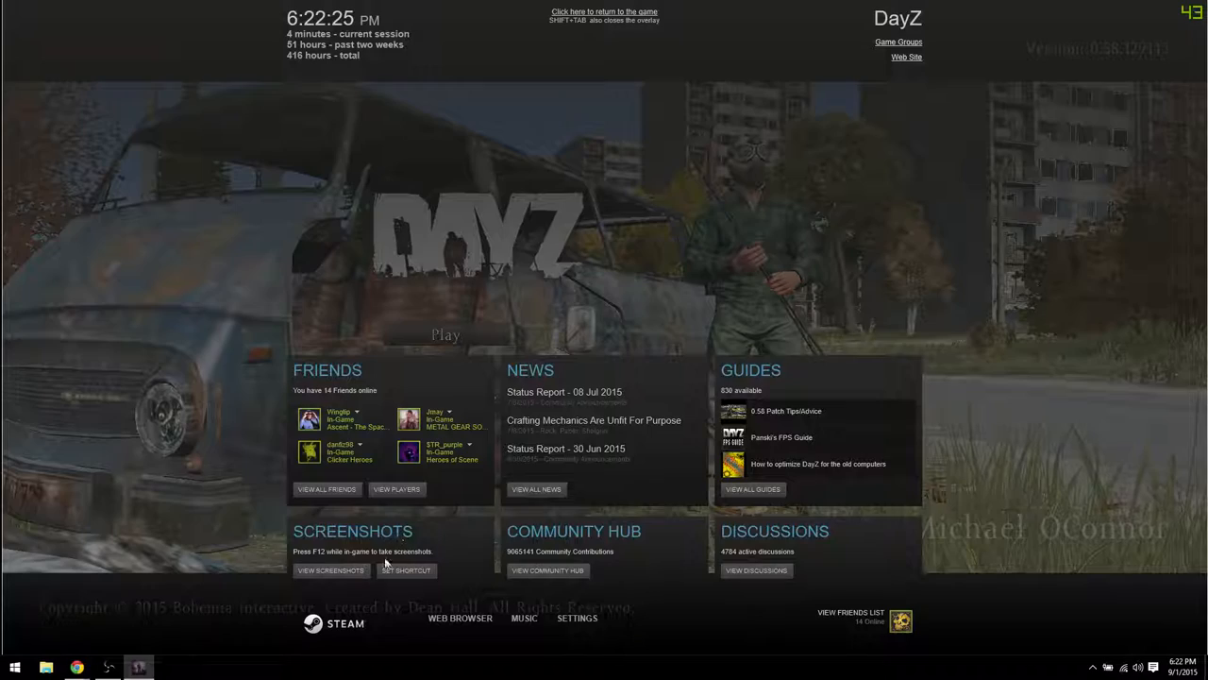